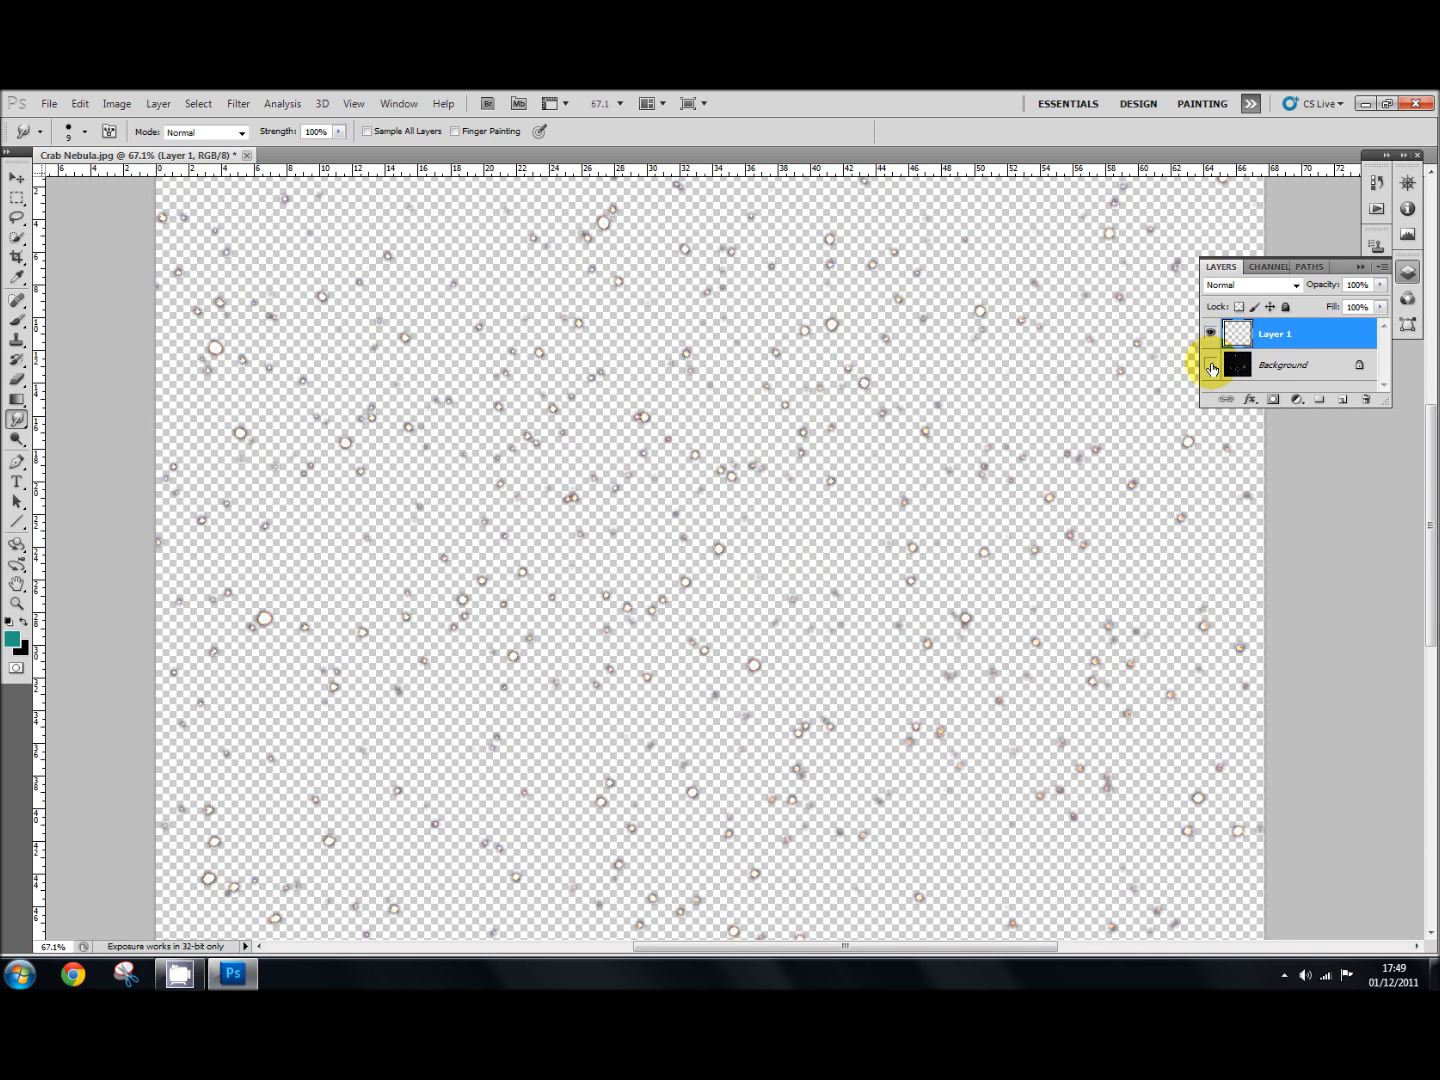
Show the black Background layer again beneath the star layer.
click(1210, 364)
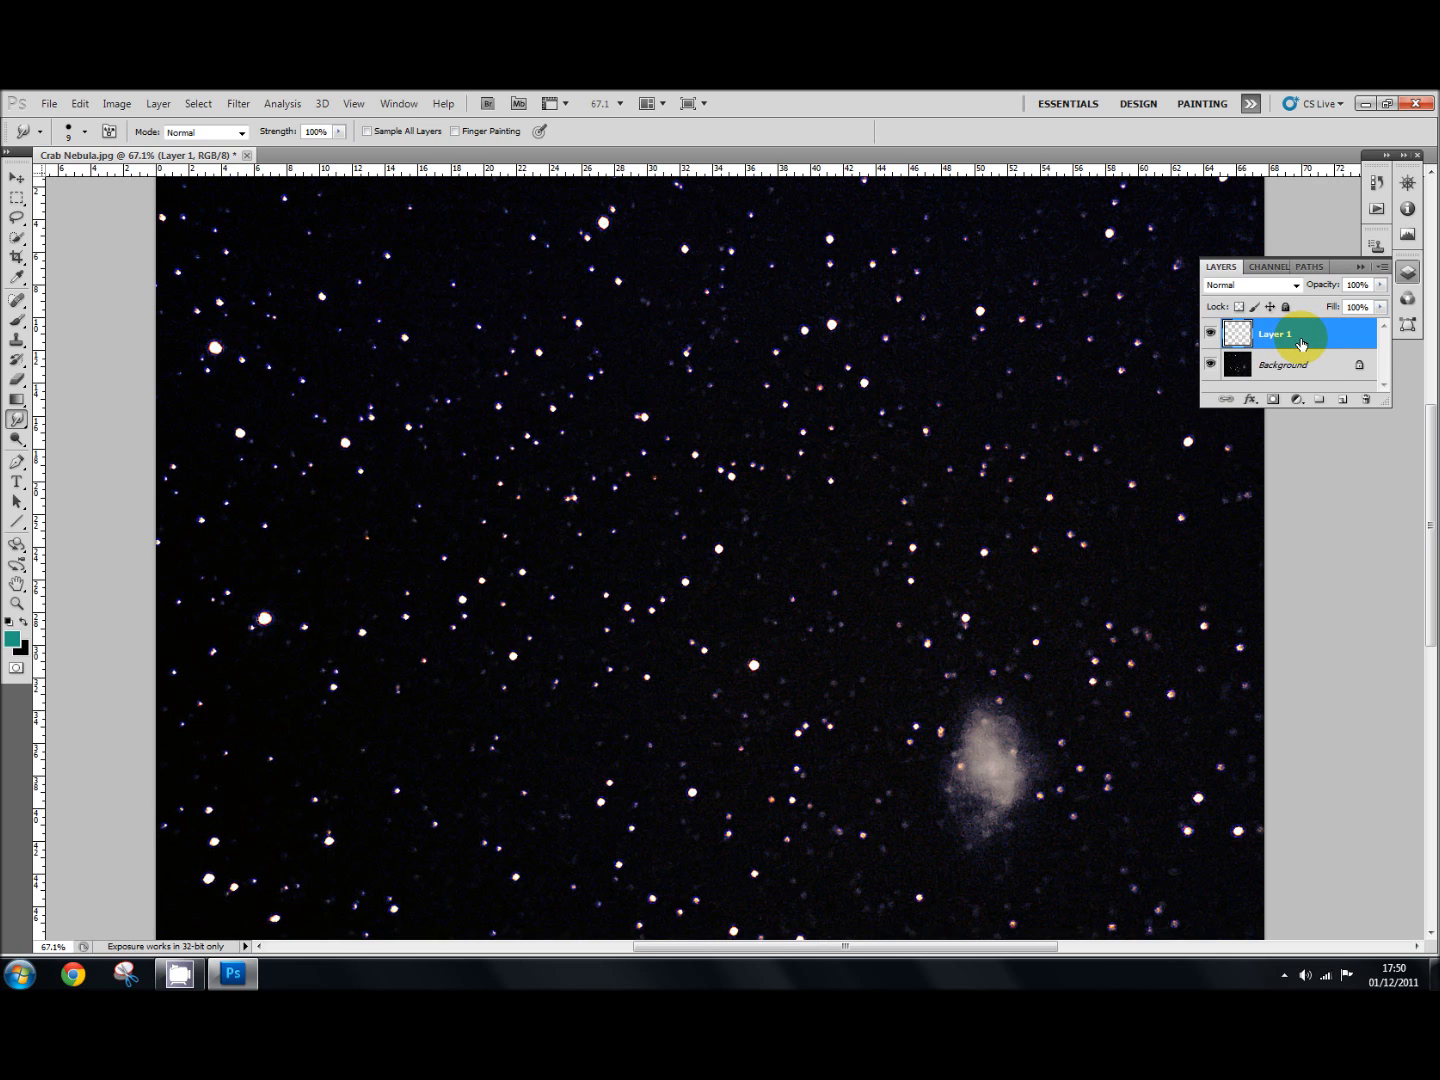
mouse_move(198, 104)
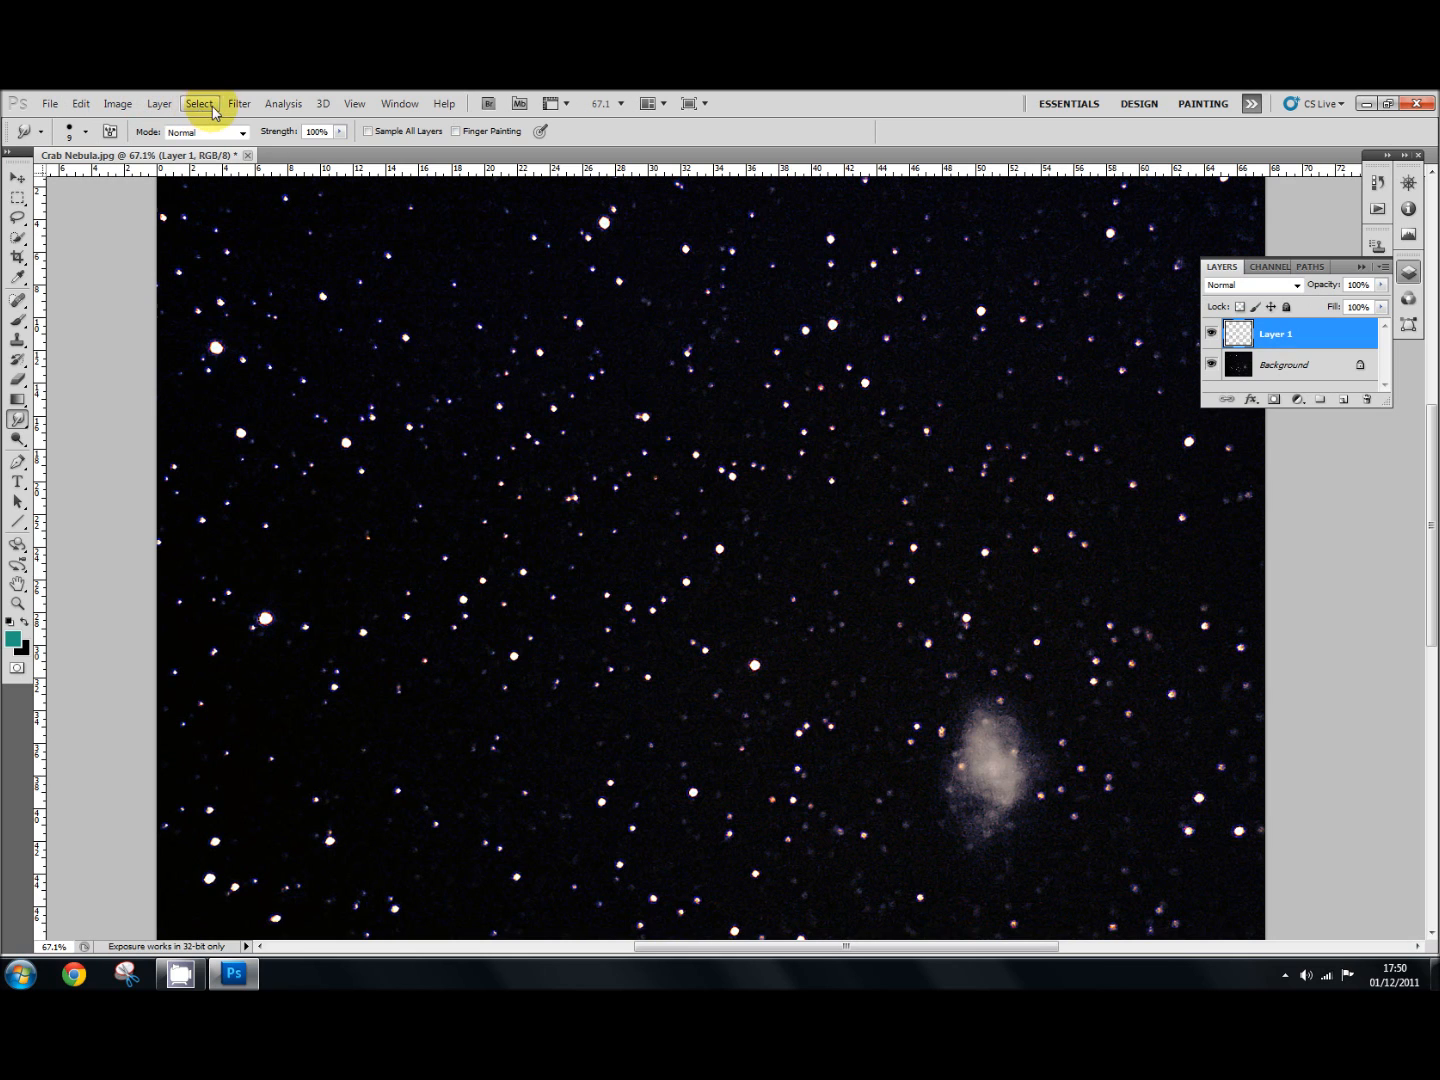
Apply Filter > Other > Minimum with a 1-pixel radius to shrink the stars, comparing via Preview.
click(238, 104)
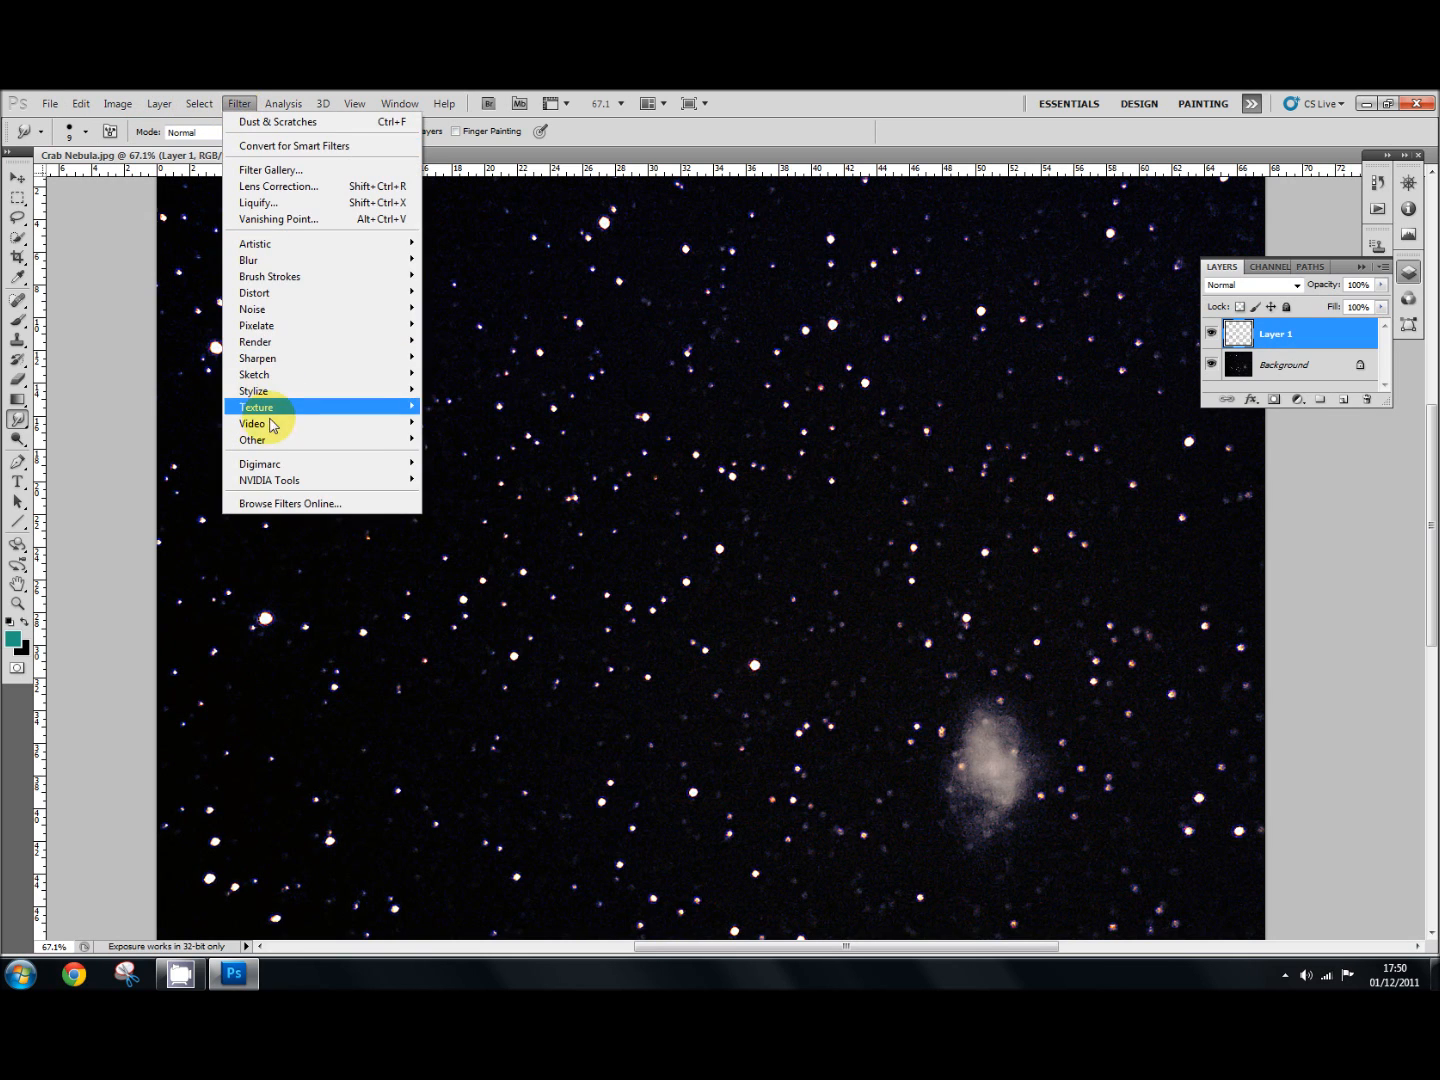
mouse_move(280, 440)
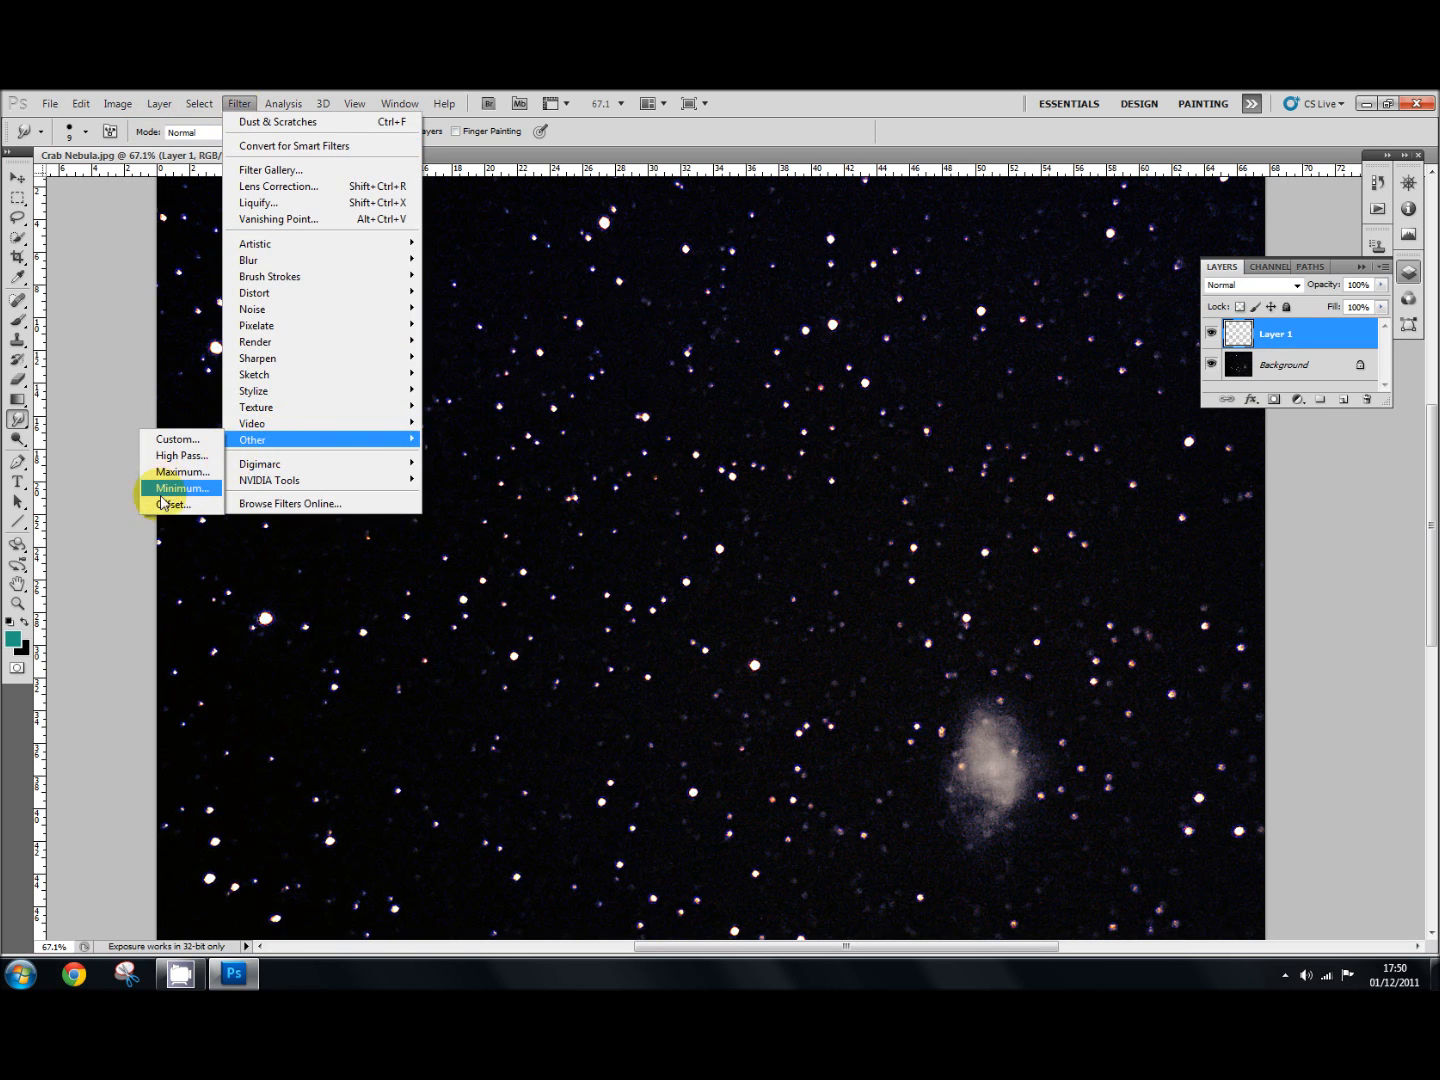
click(180, 488)
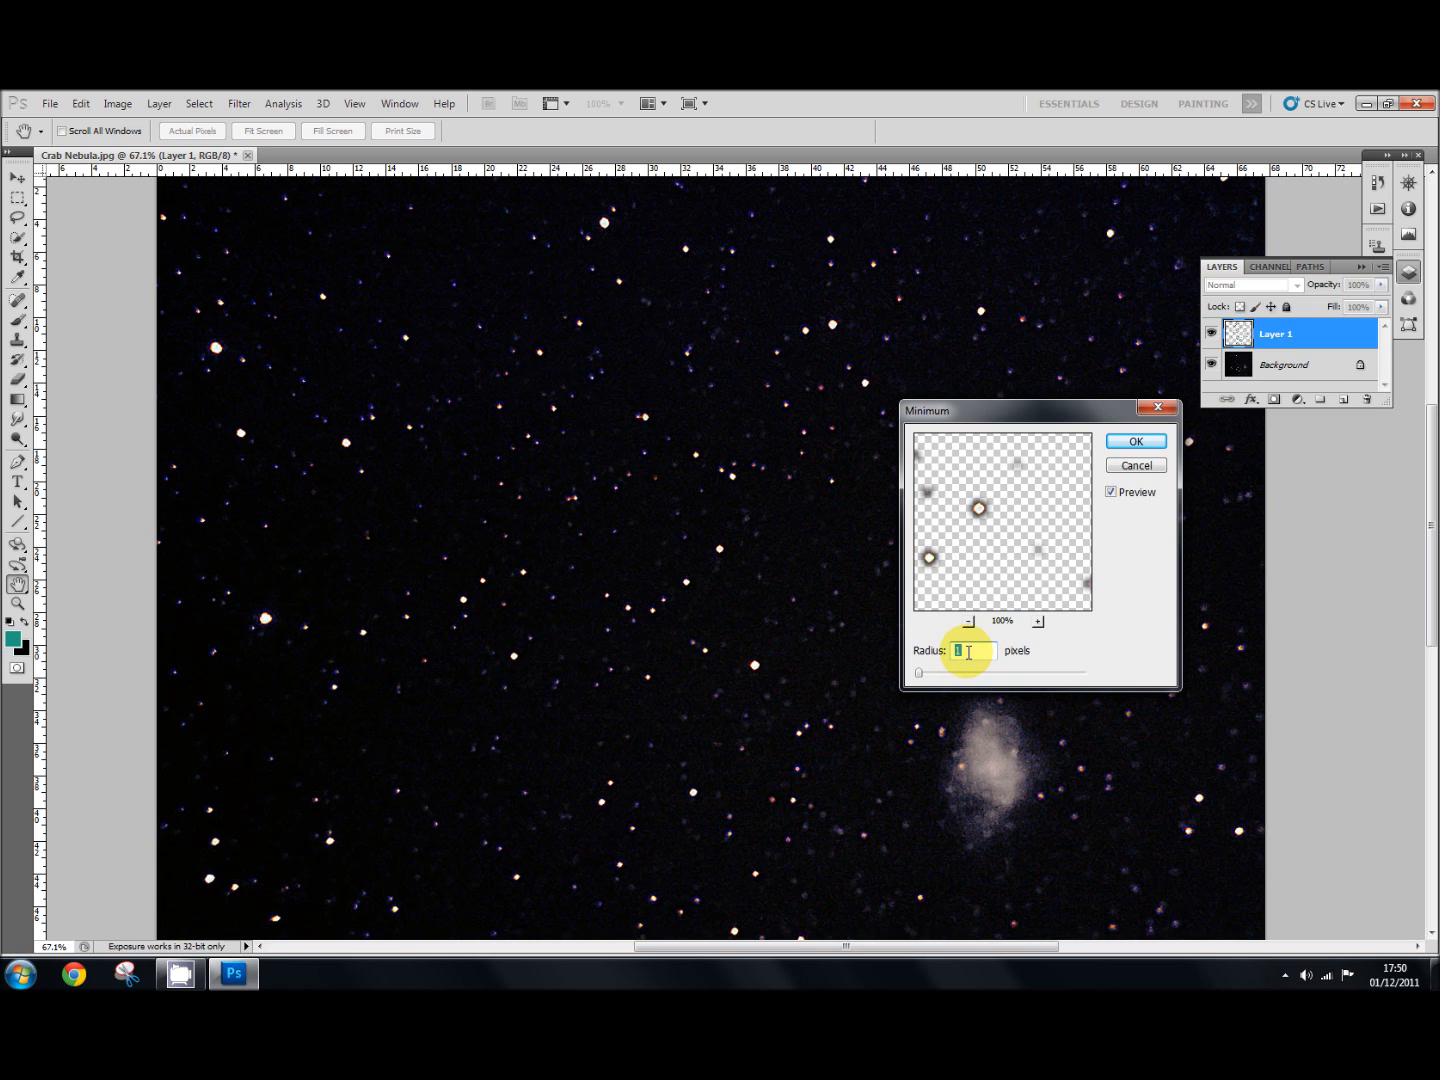
click(1110, 492)
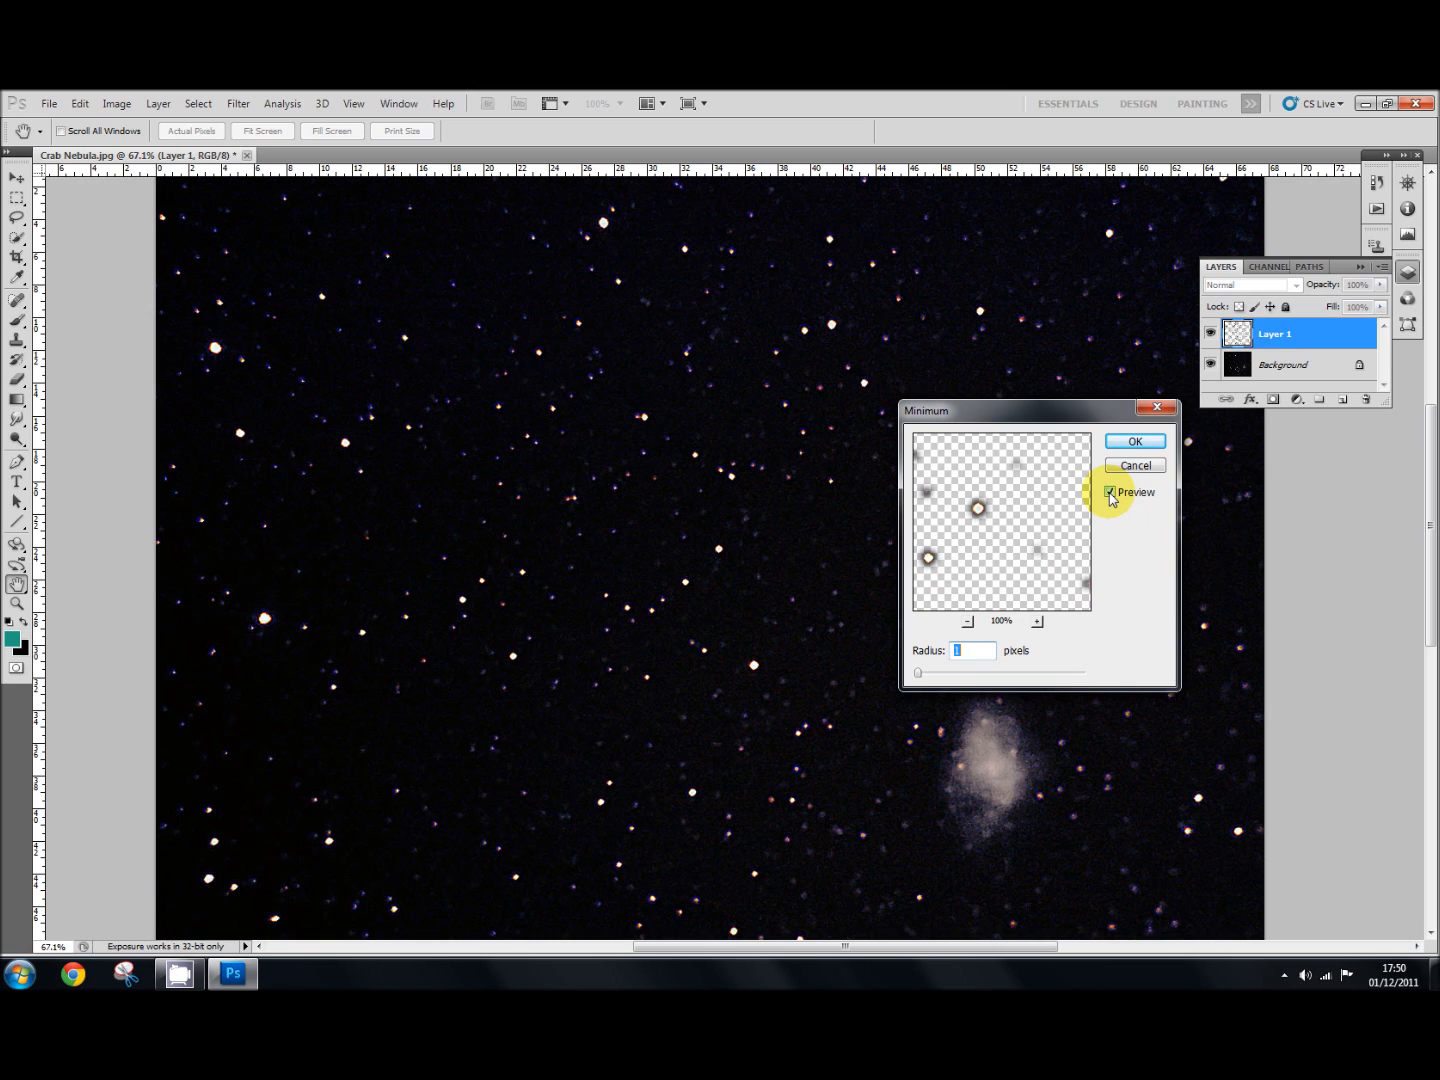
click(1110, 492)
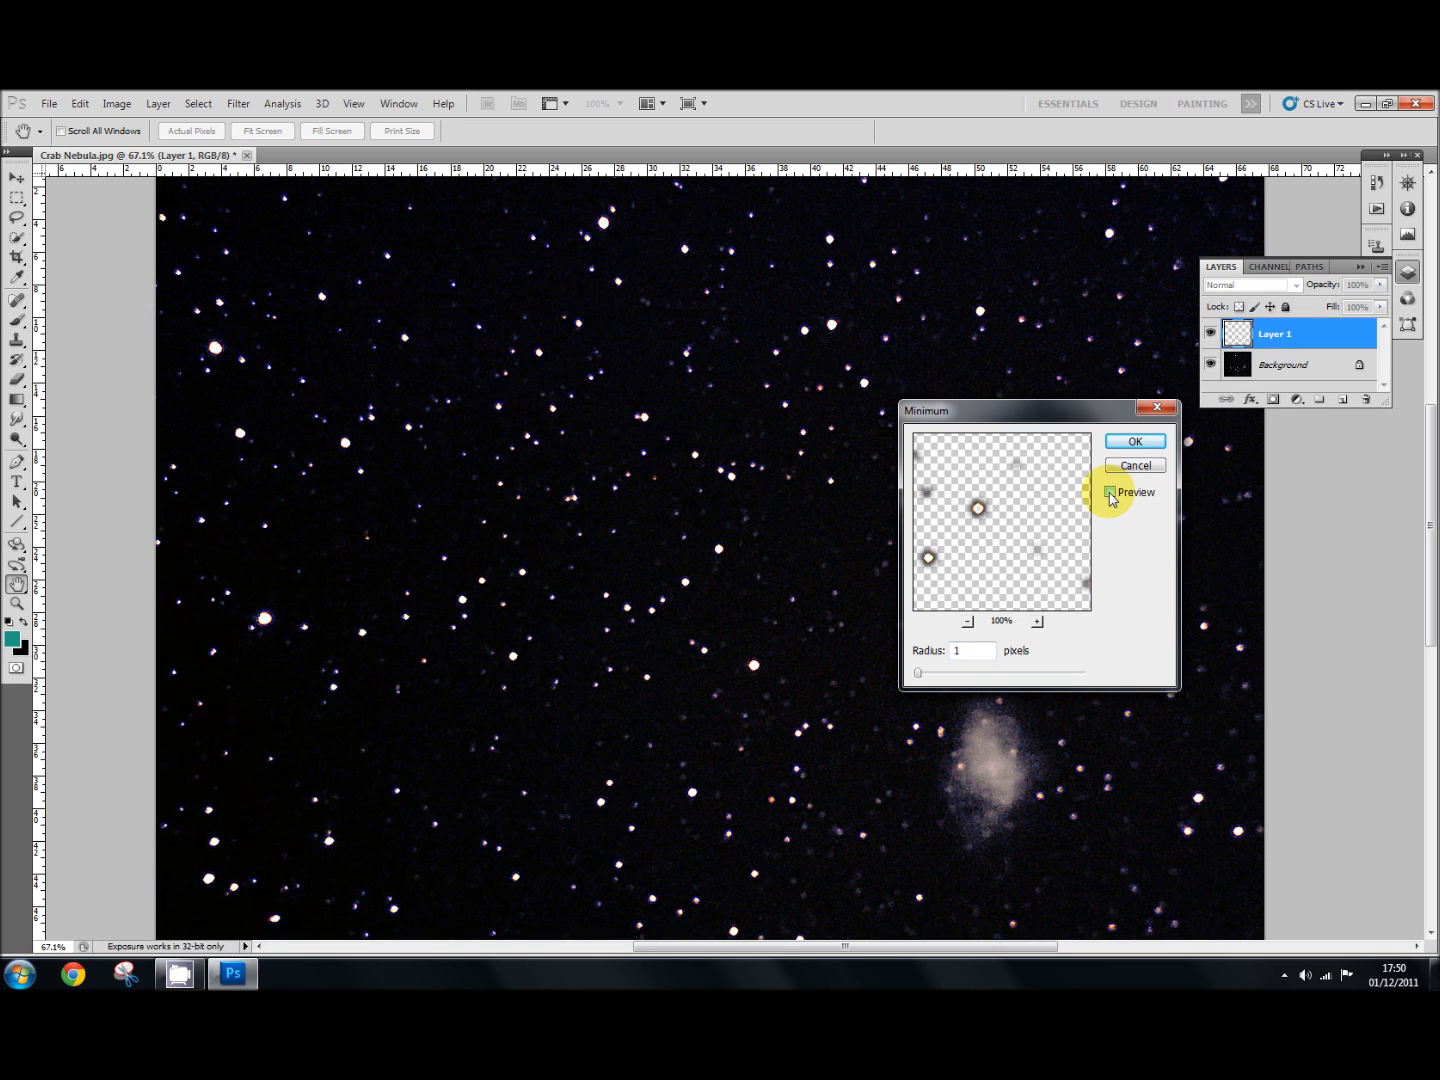
click(1110, 492)
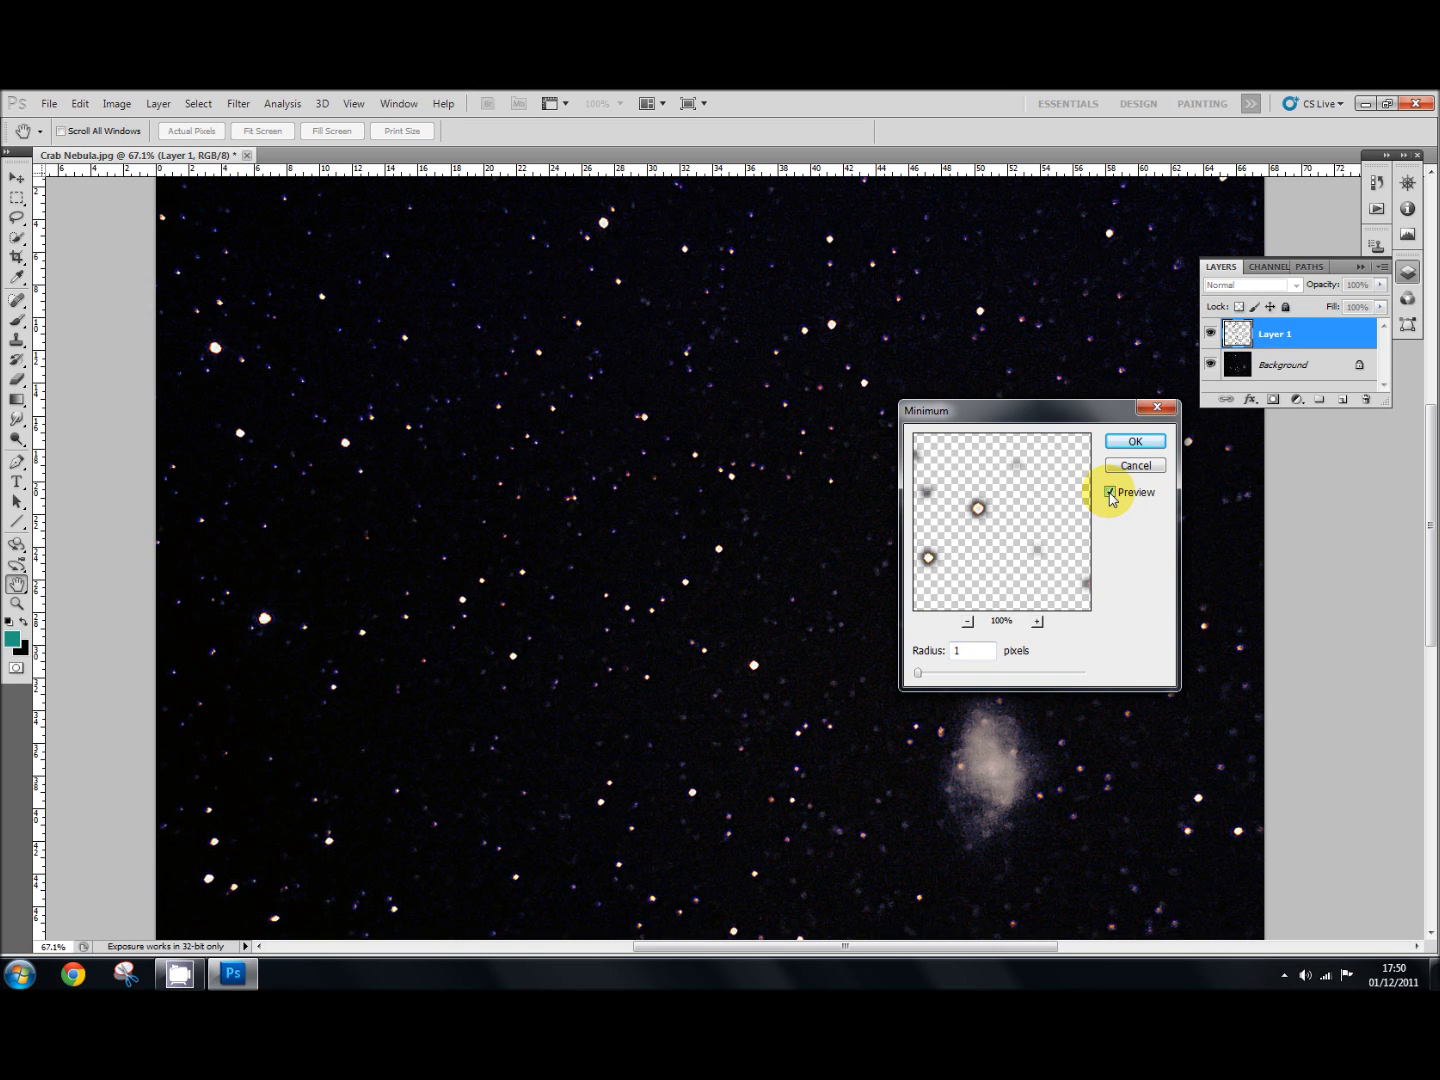
click(1110, 492)
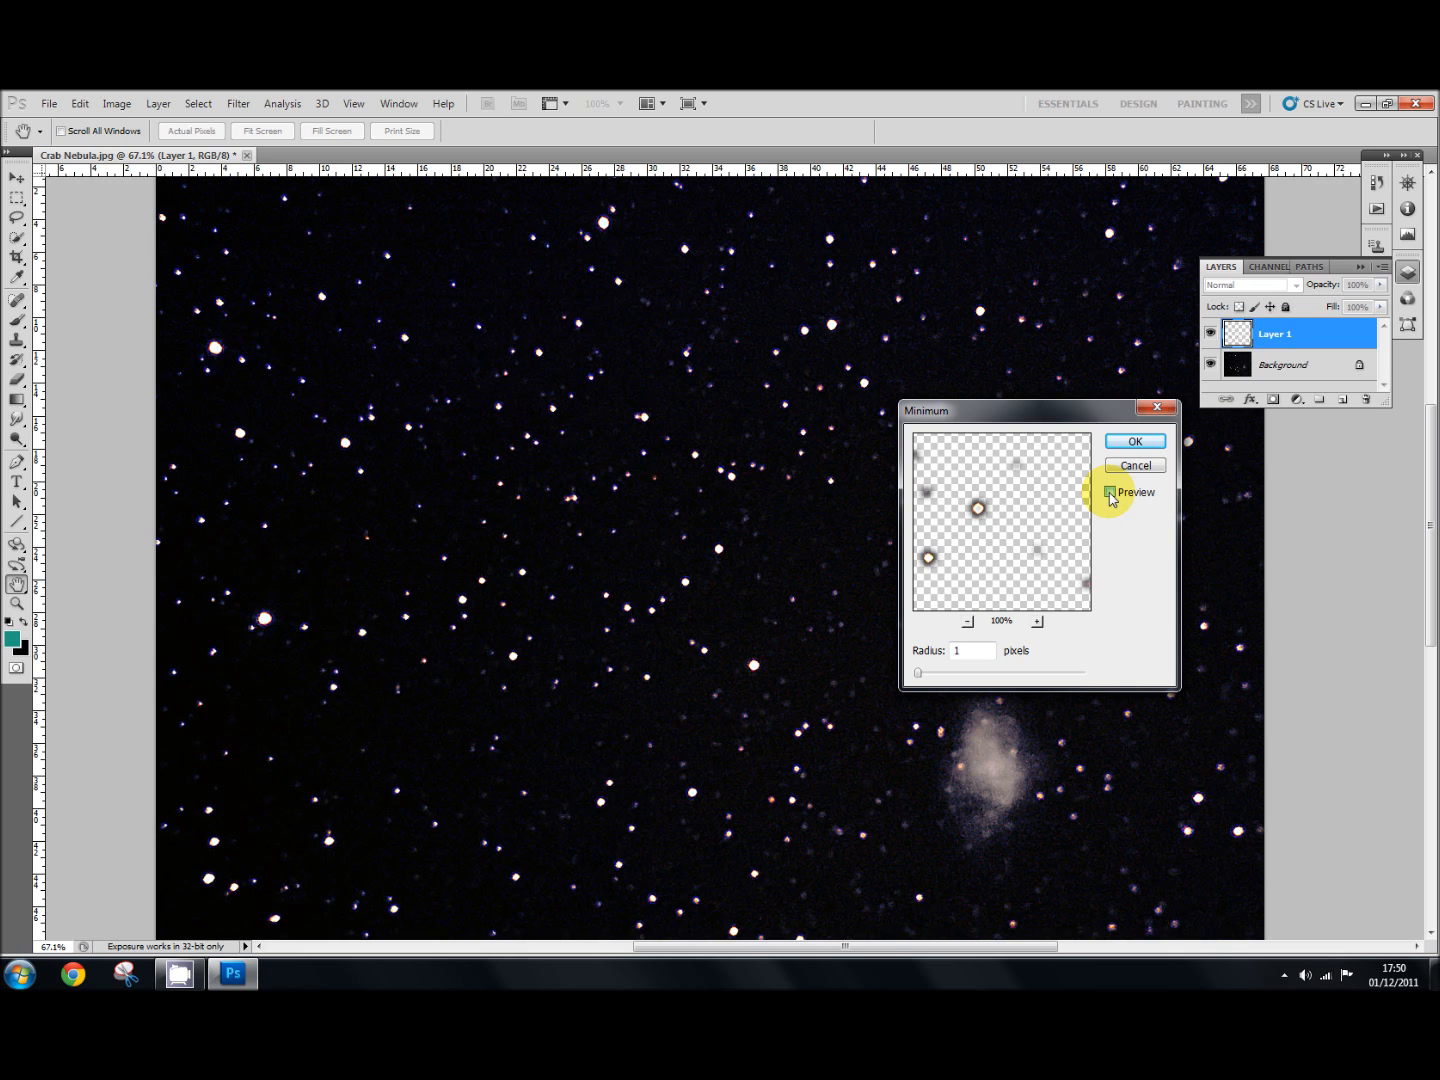
click(1110, 492)
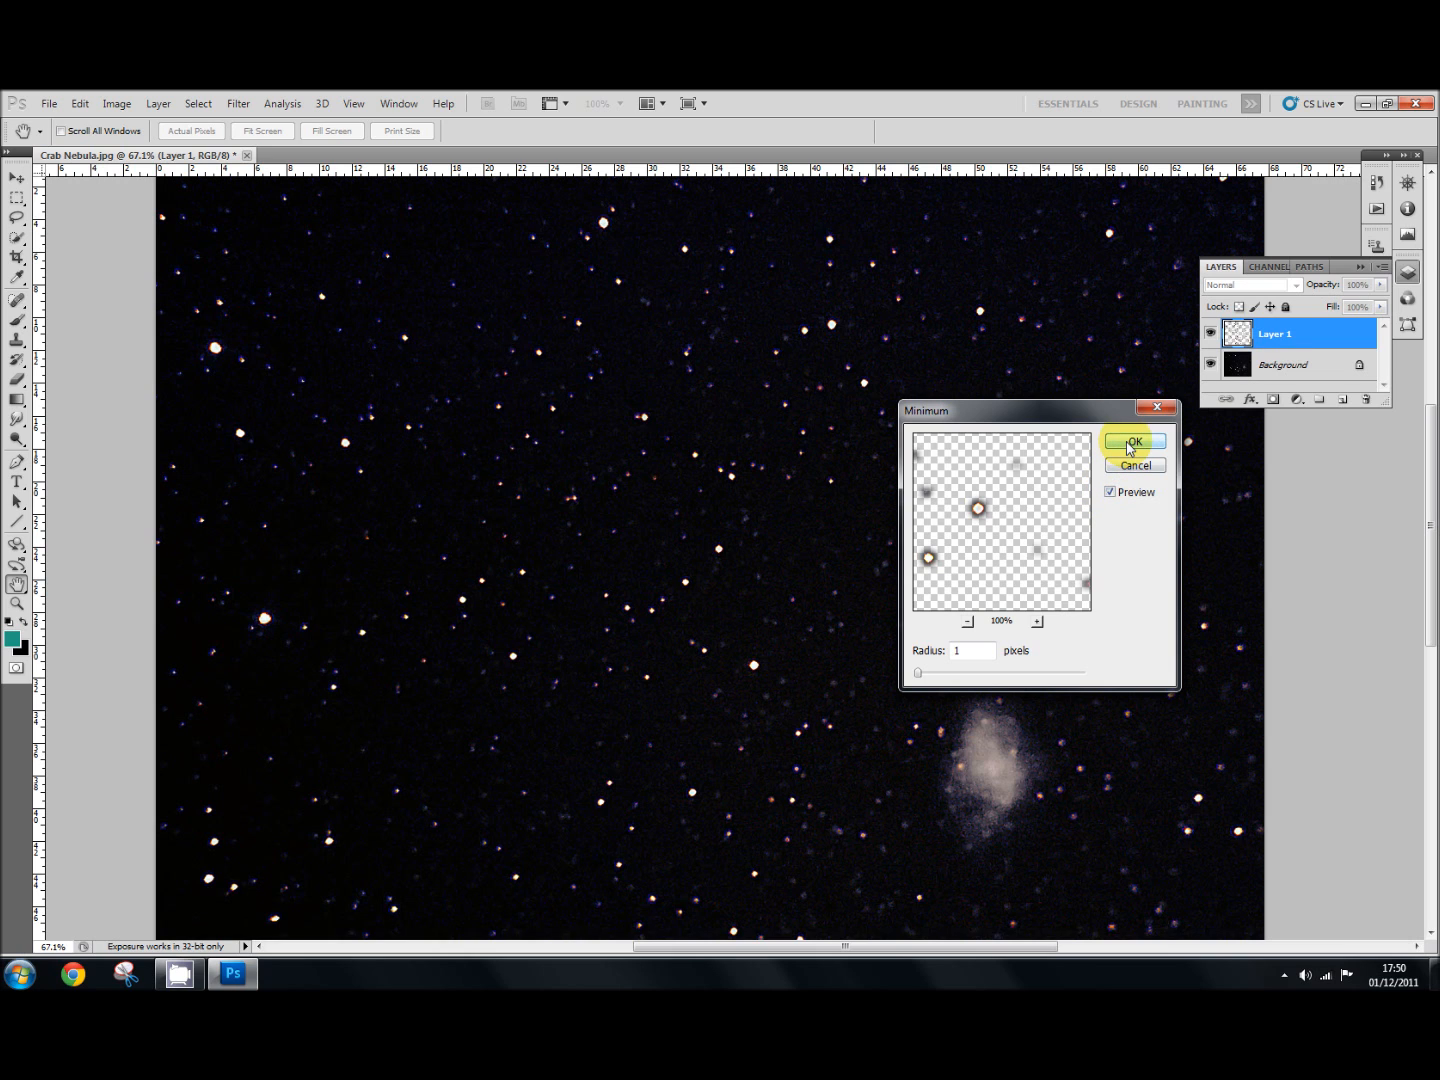
click(1134, 442)
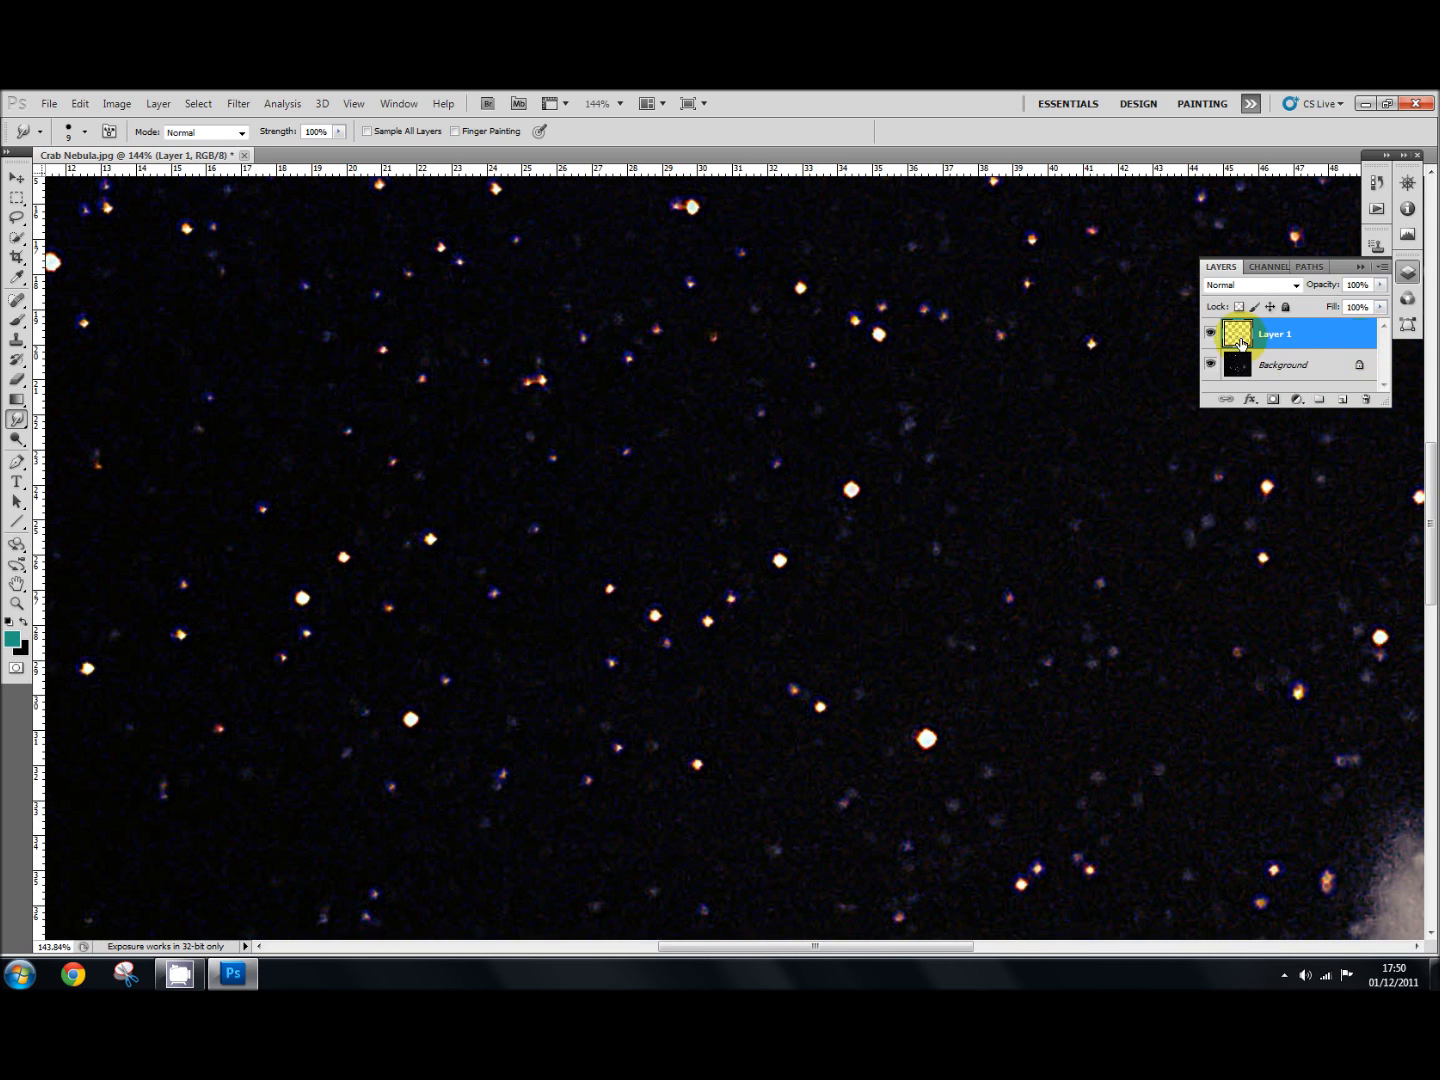
Hide and reshow Layer 1 to compare the original and shrunken stars.
click(1236, 332)
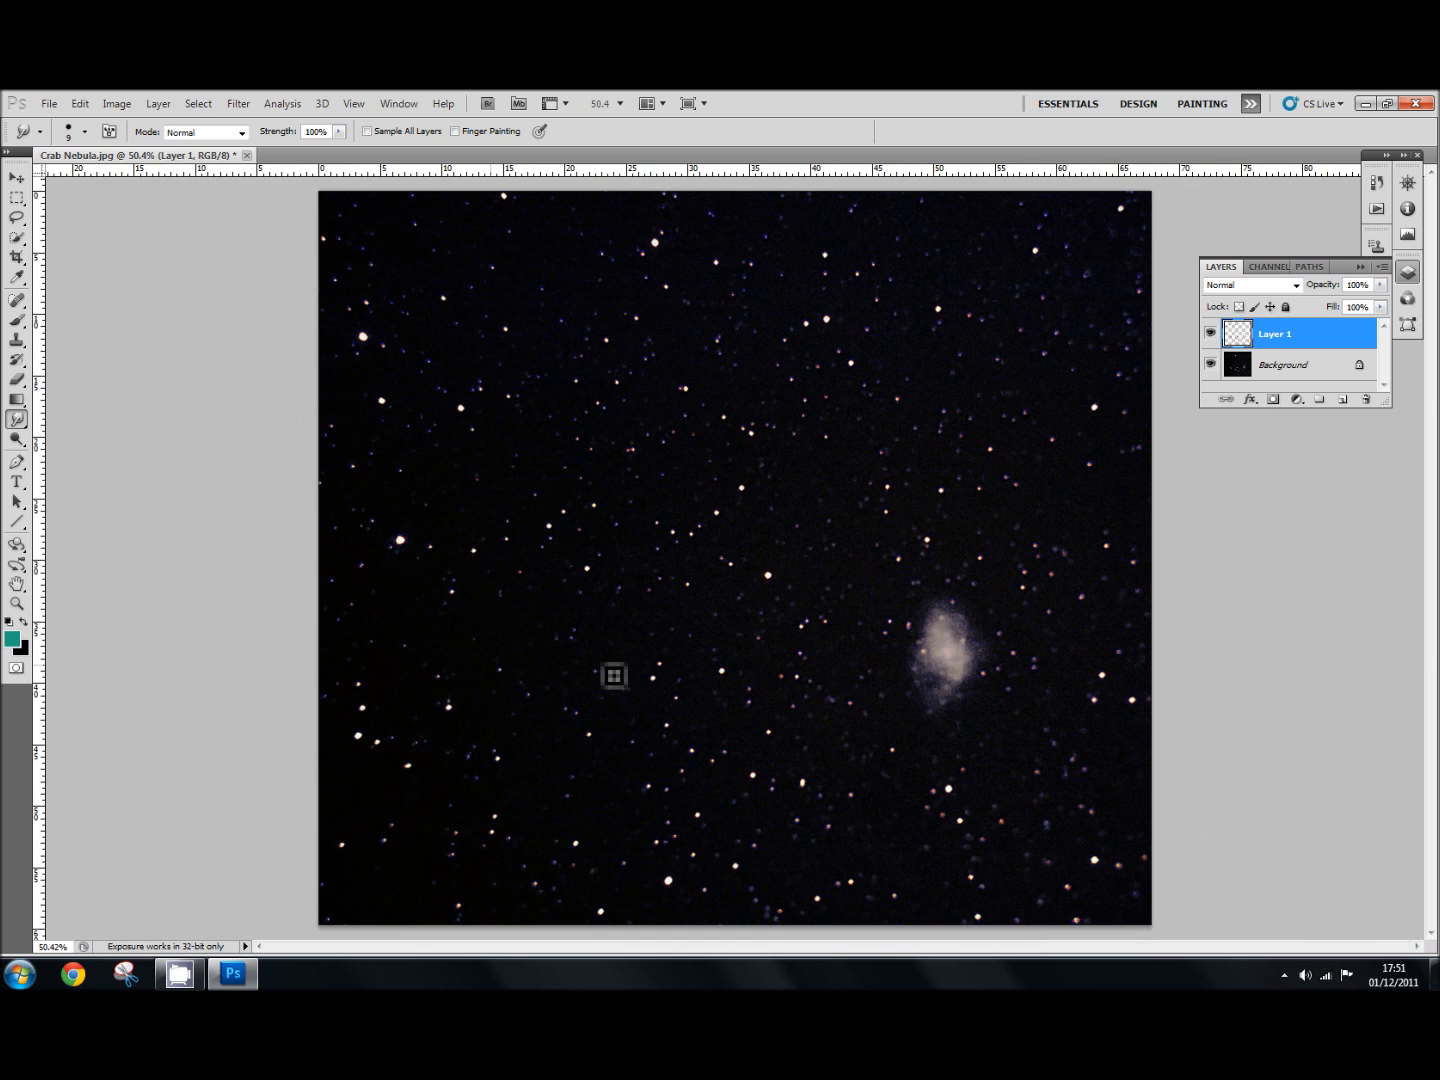
mouse_move(732, 552)
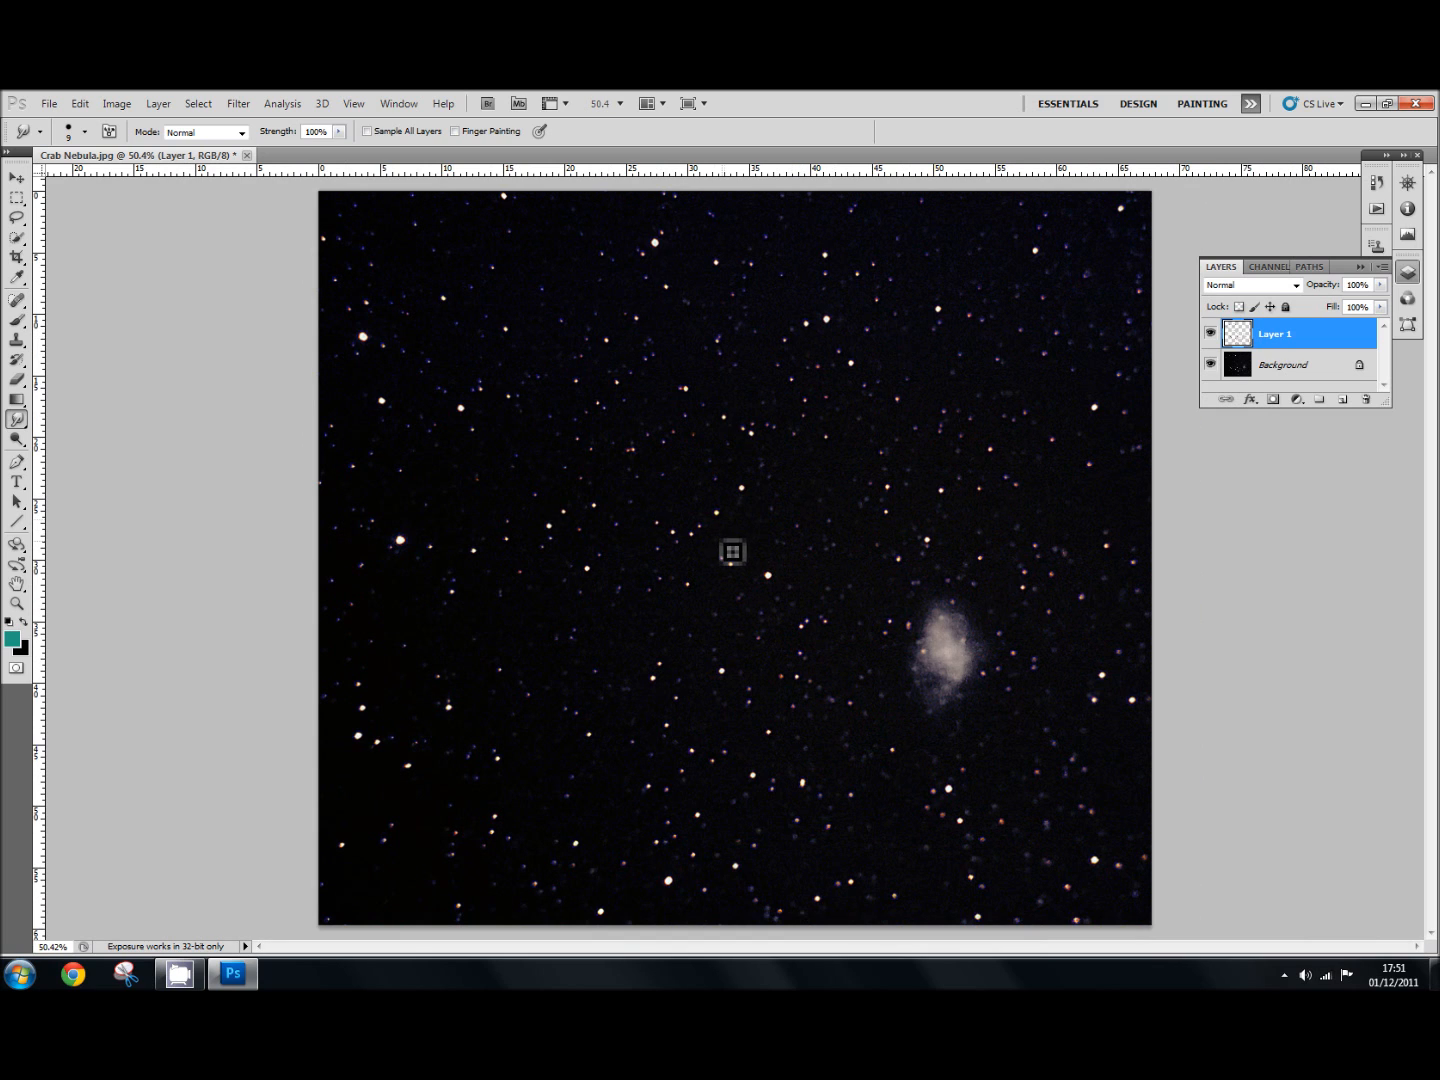
mouse_move(678, 706)
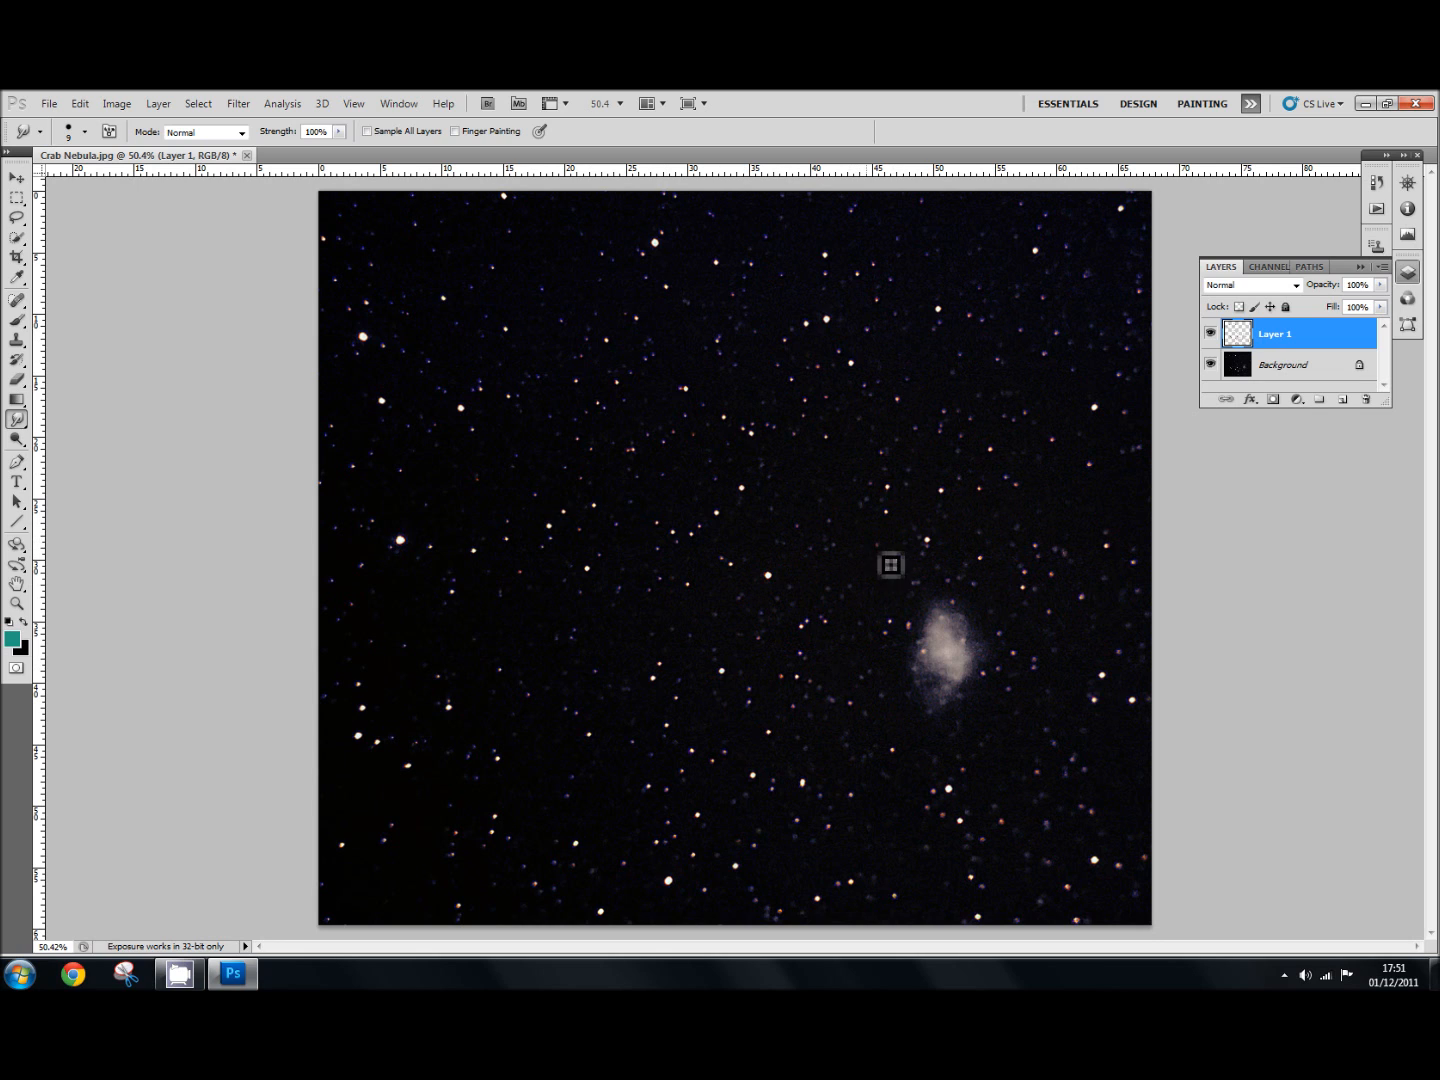
mouse_move(796, 452)
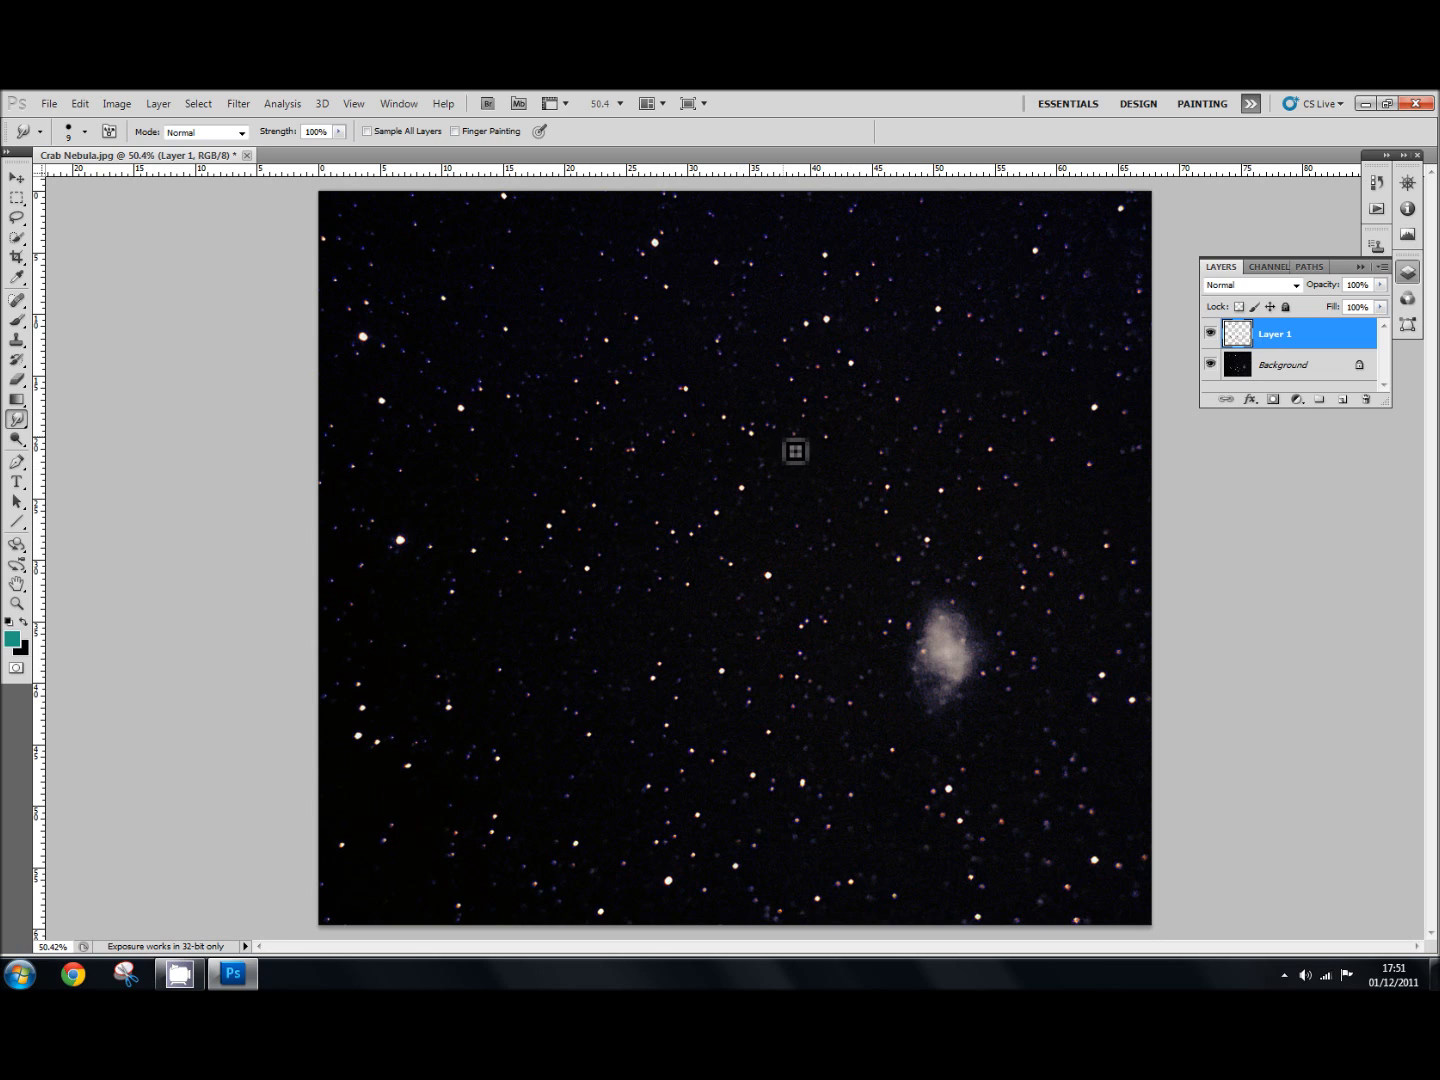
mouse_move(698, 496)
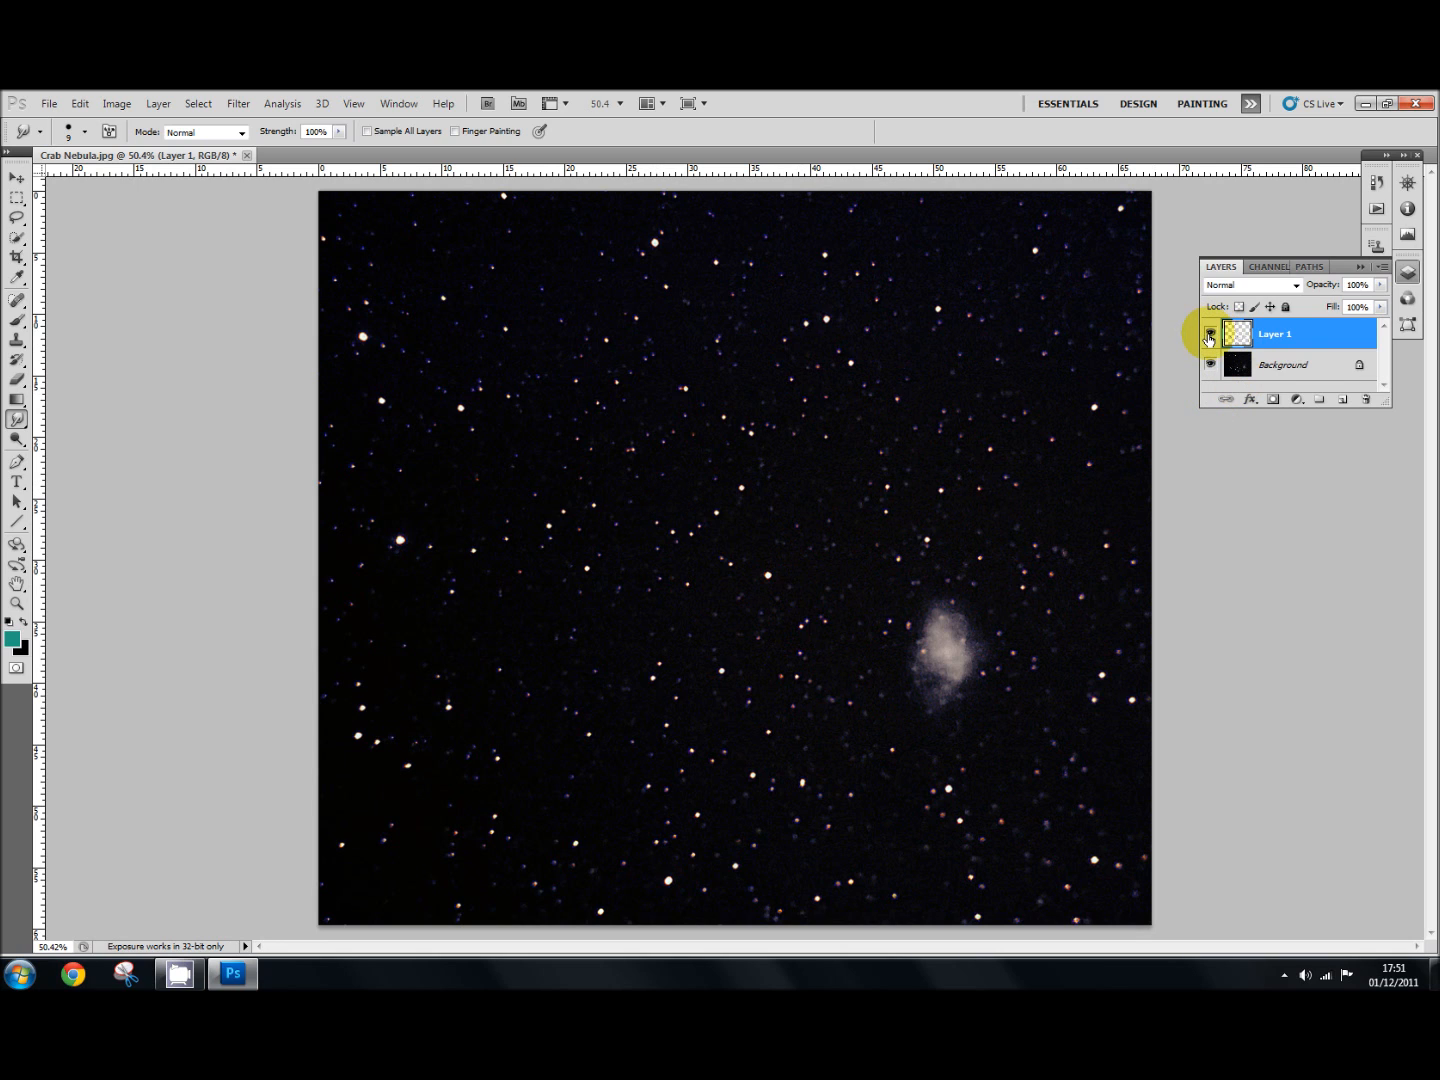
mouse_move(1210, 336)
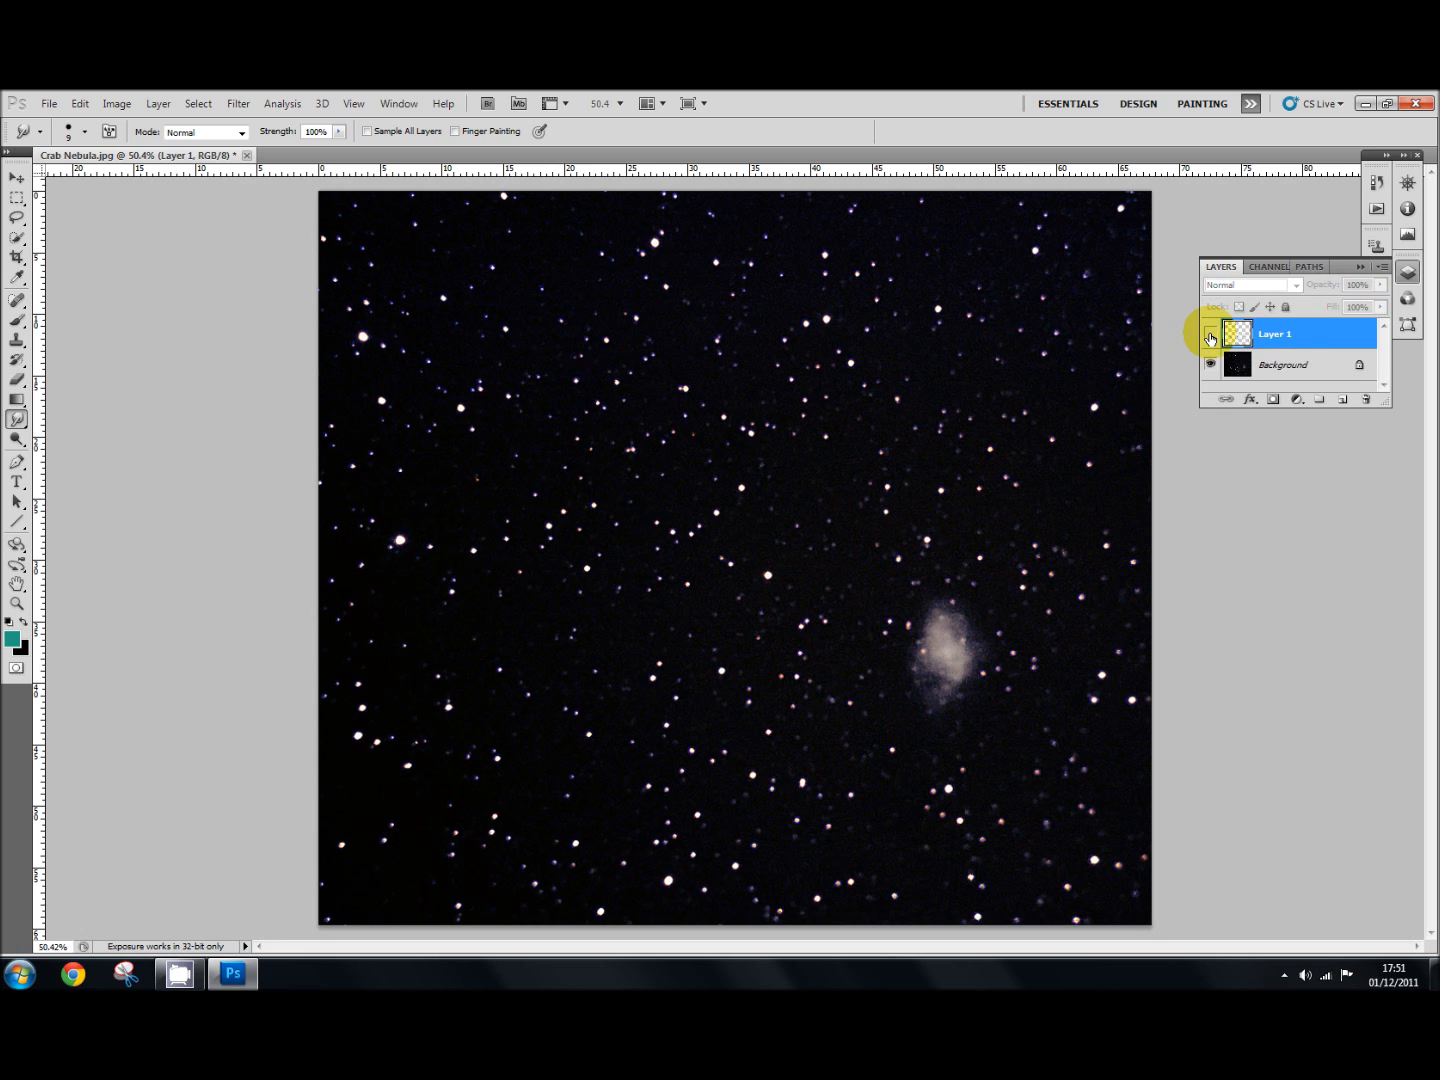
click(1212, 334)
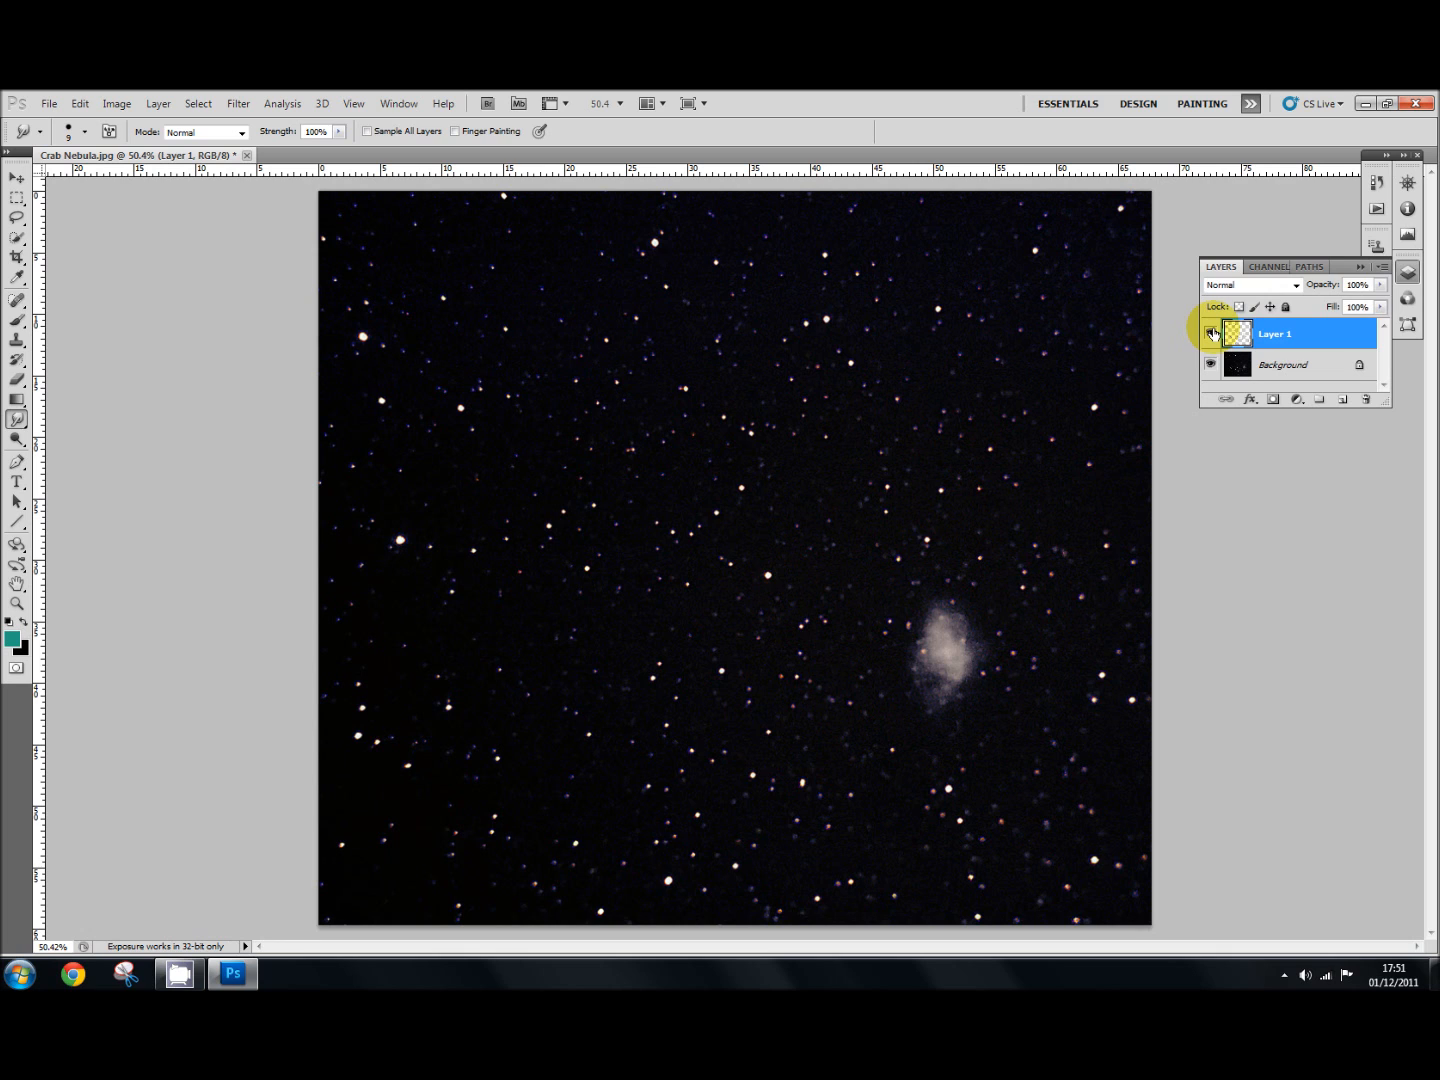
click(1210, 334)
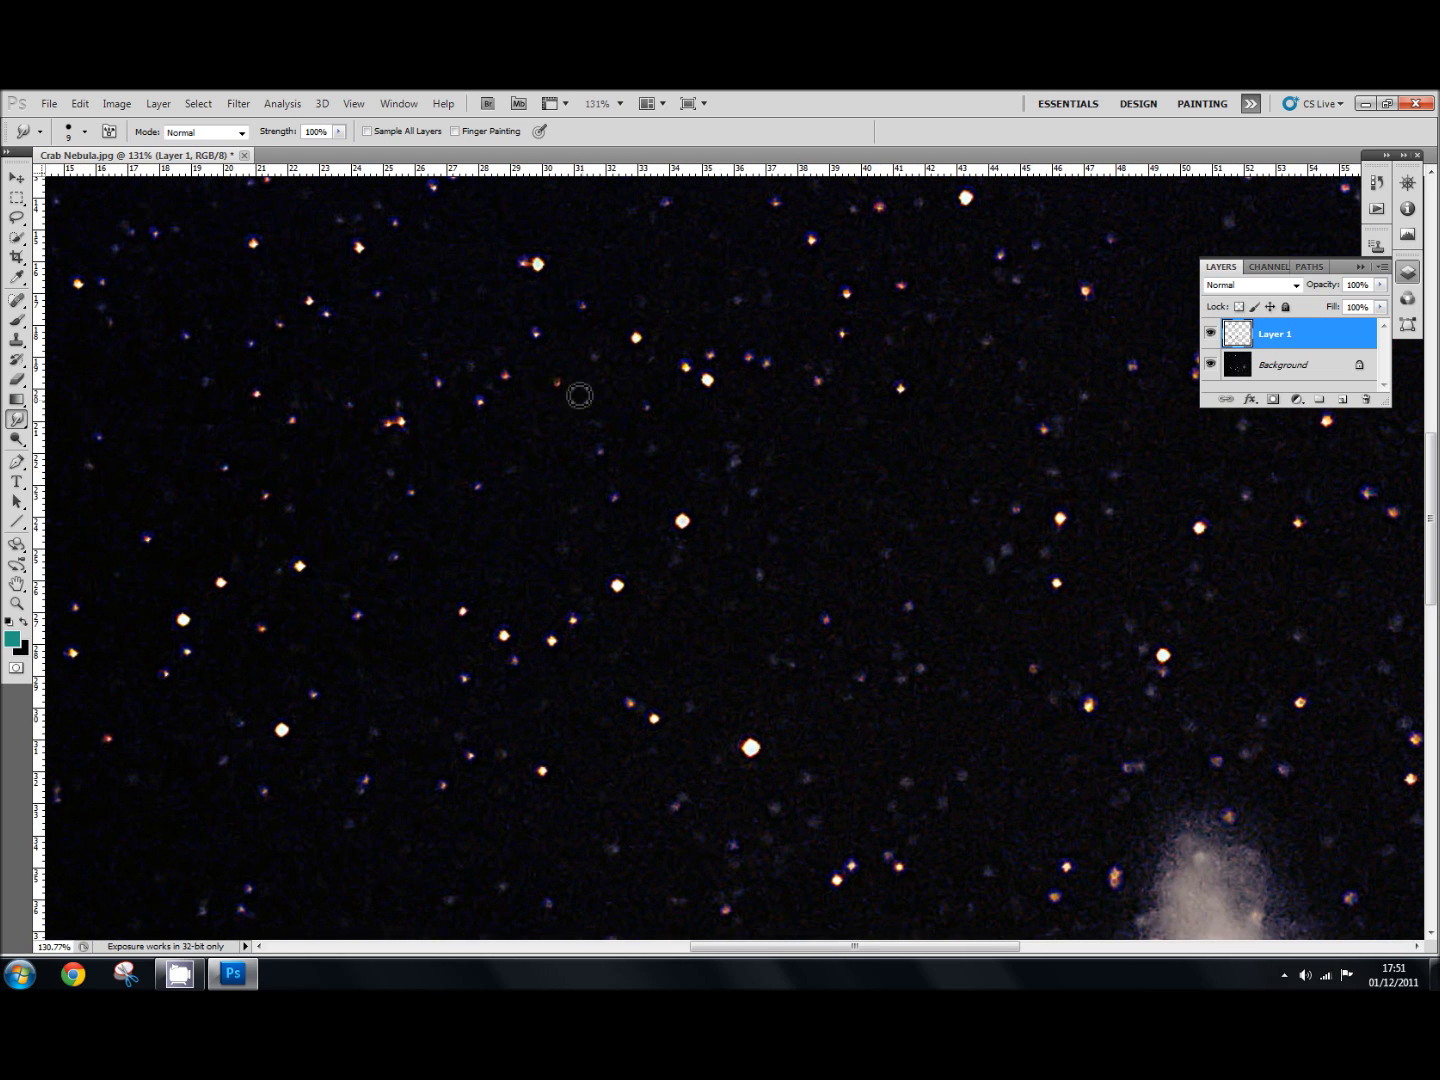
mouse_move(912, 308)
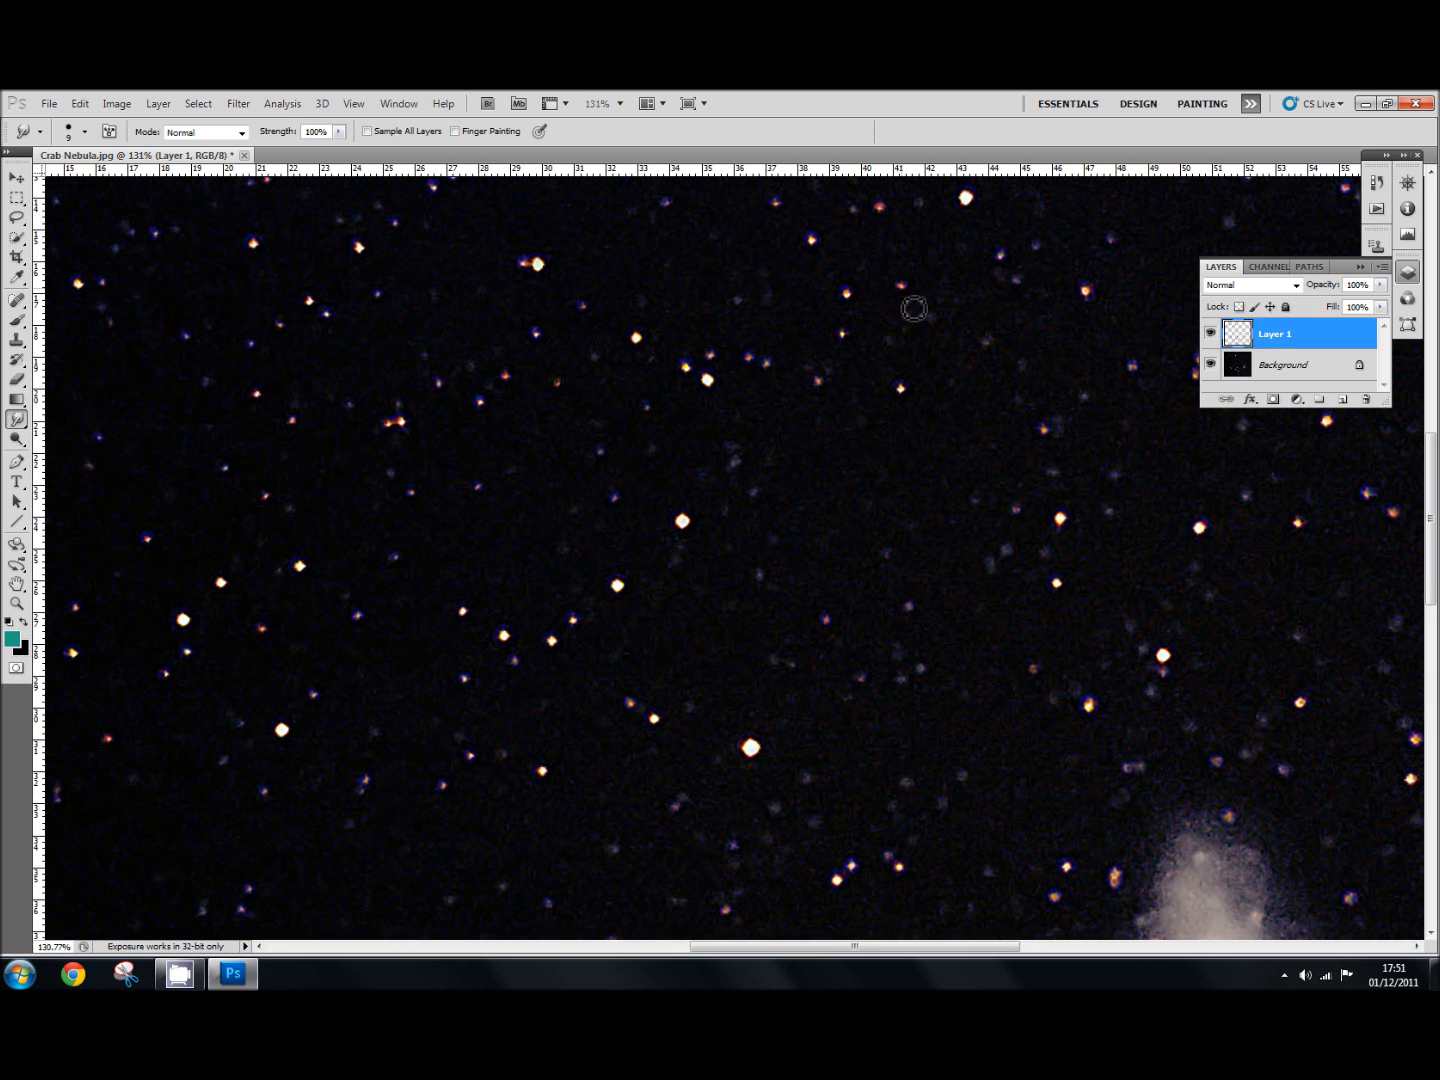
mouse_move(738, 598)
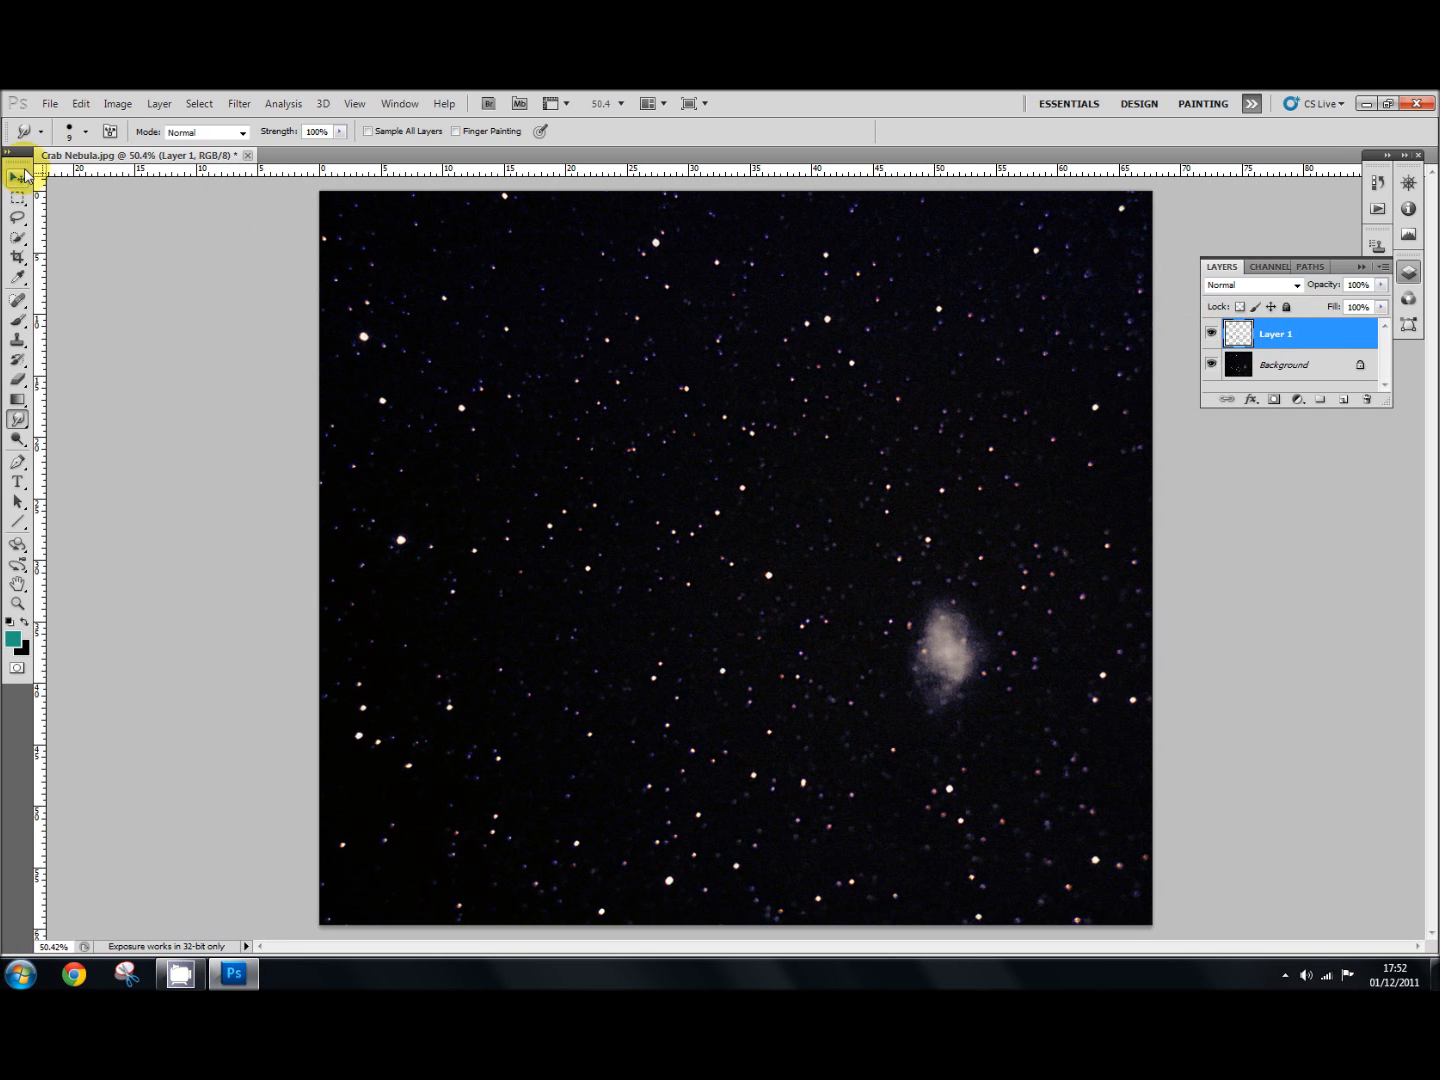
Apply a Match Color adjustment with Color Intensity 167 to make the stars more colourful.
click(116, 104)
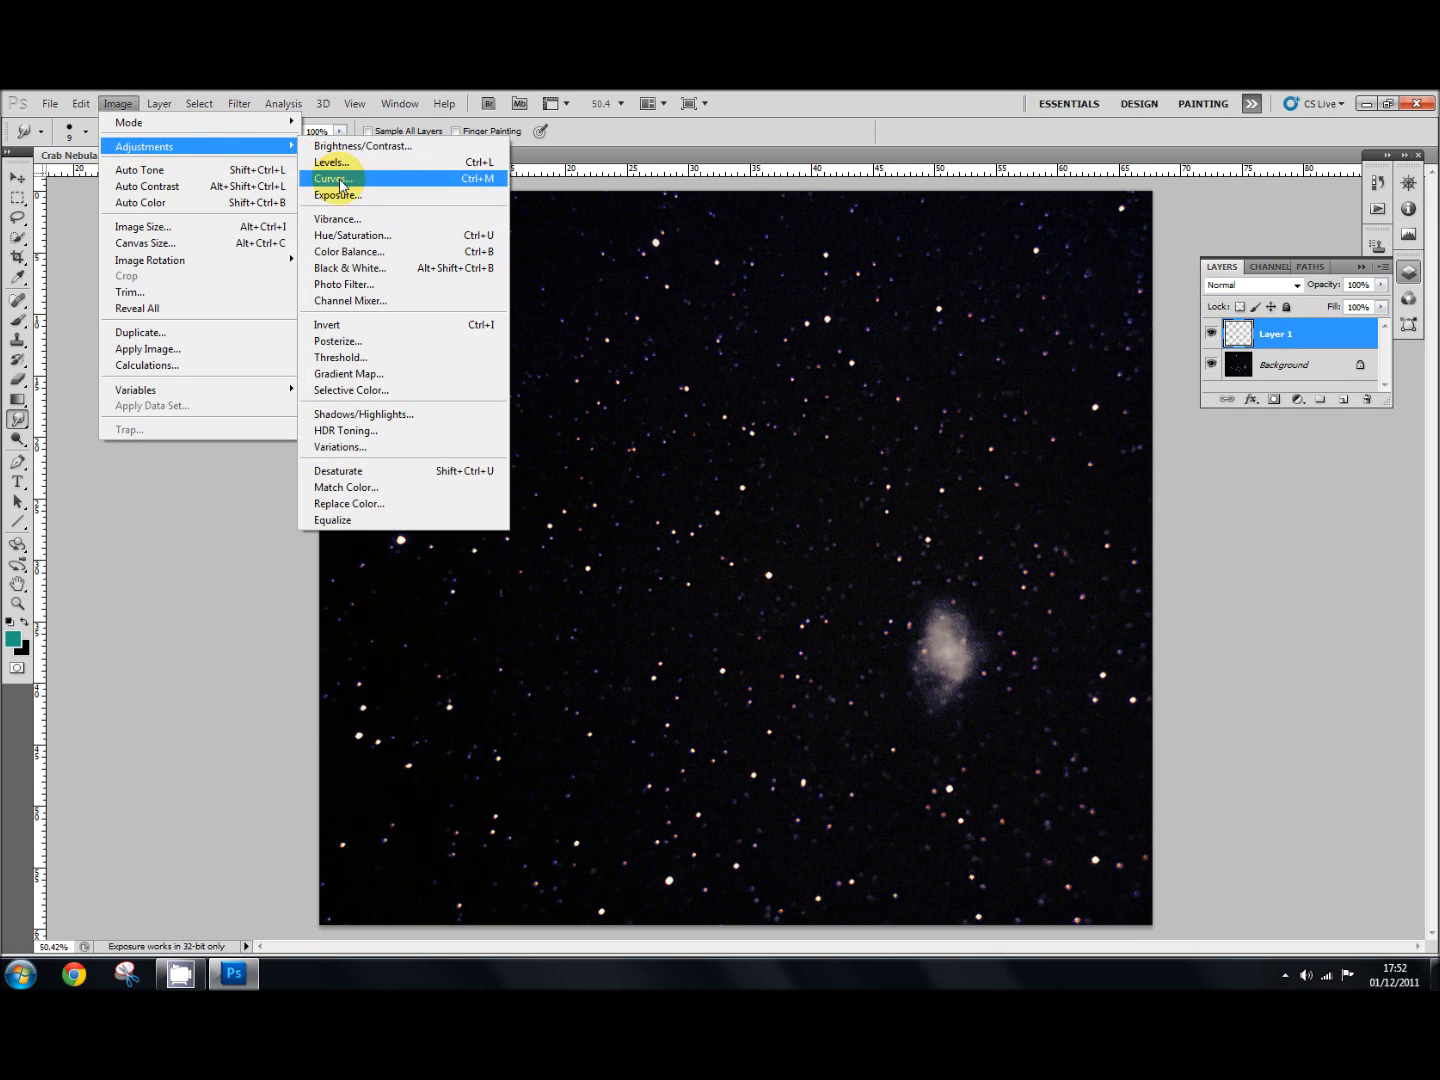
mouse_move(348, 488)
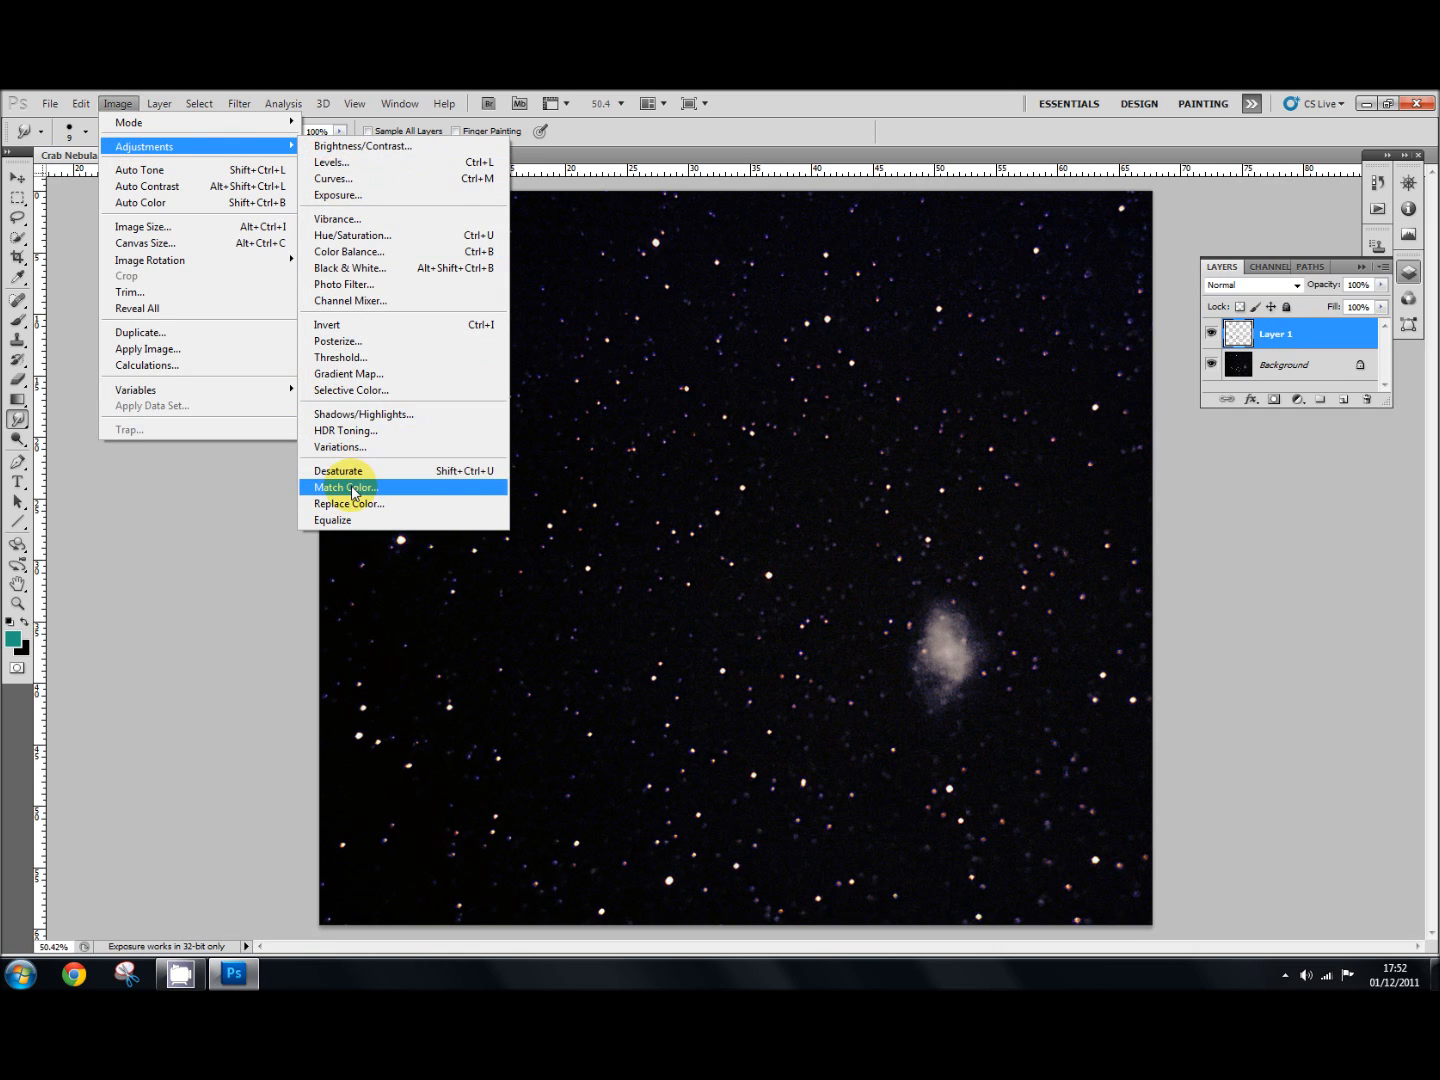
click(344, 488)
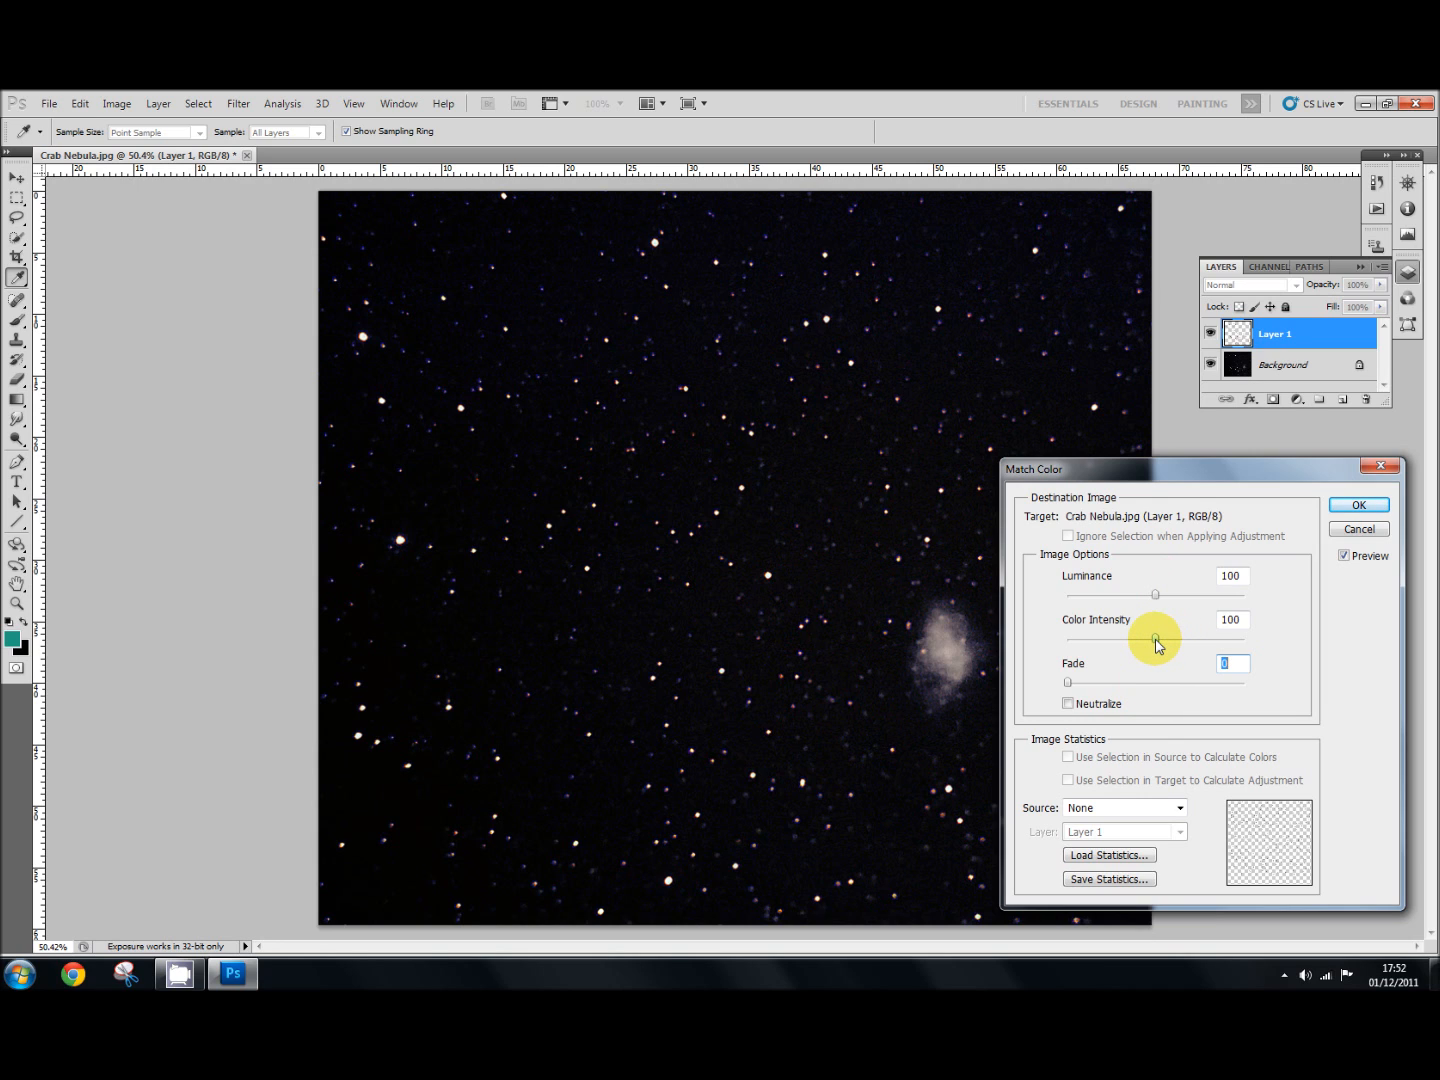
drag(1156, 640, 1218, 640)
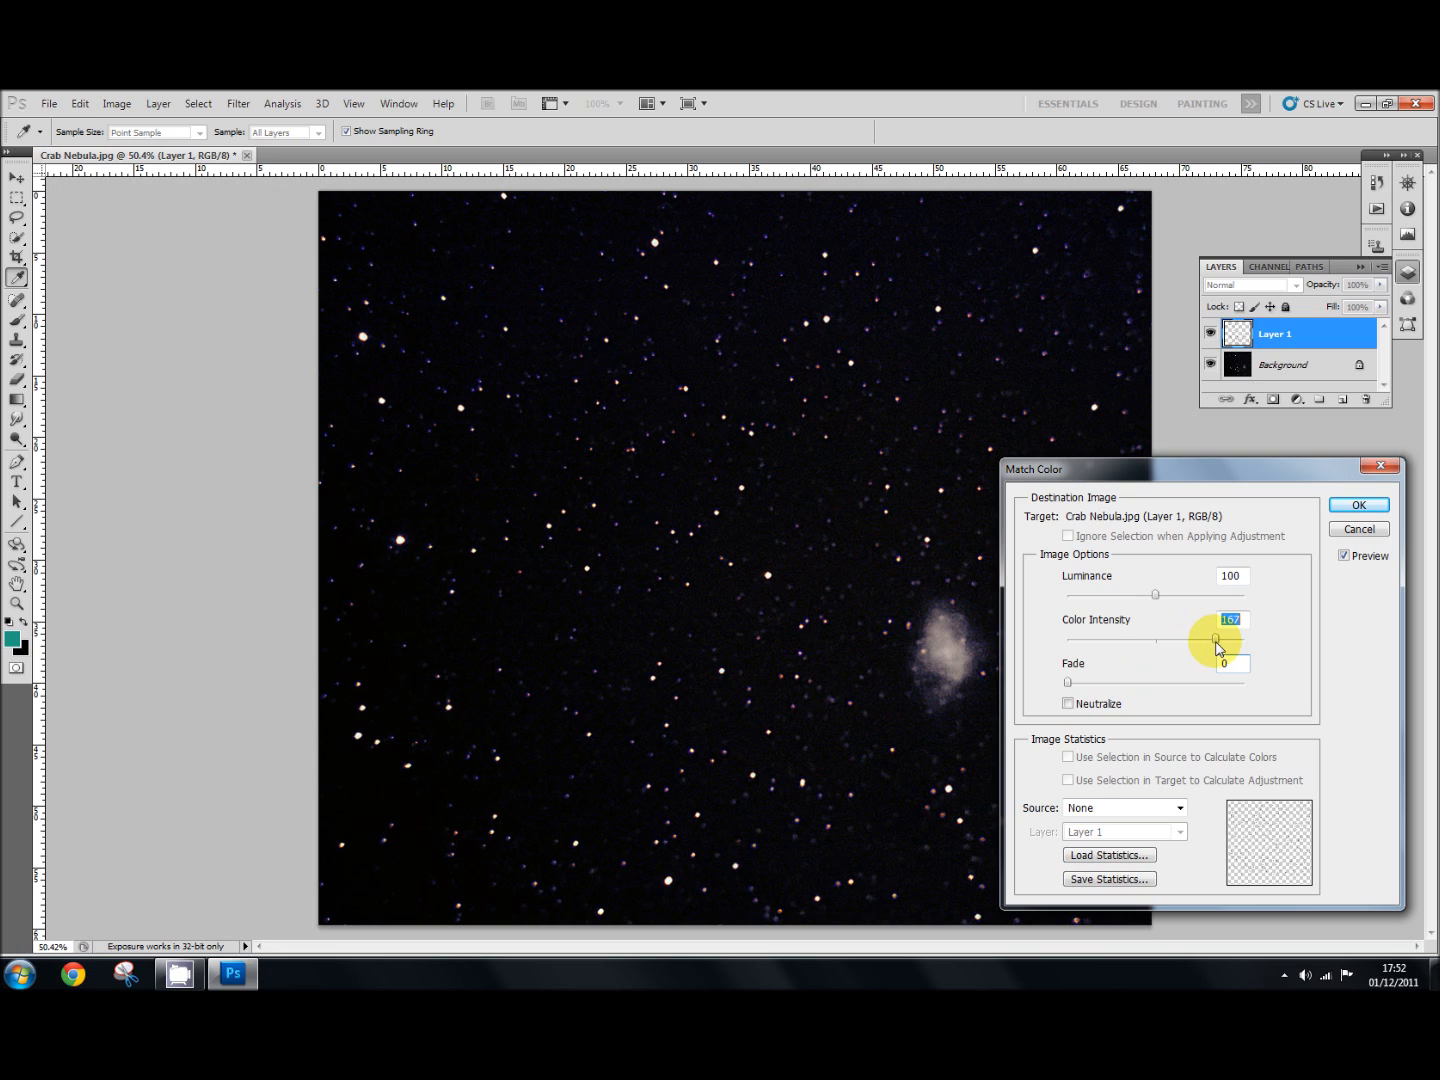
drag(1216, 640, 1222, 640)
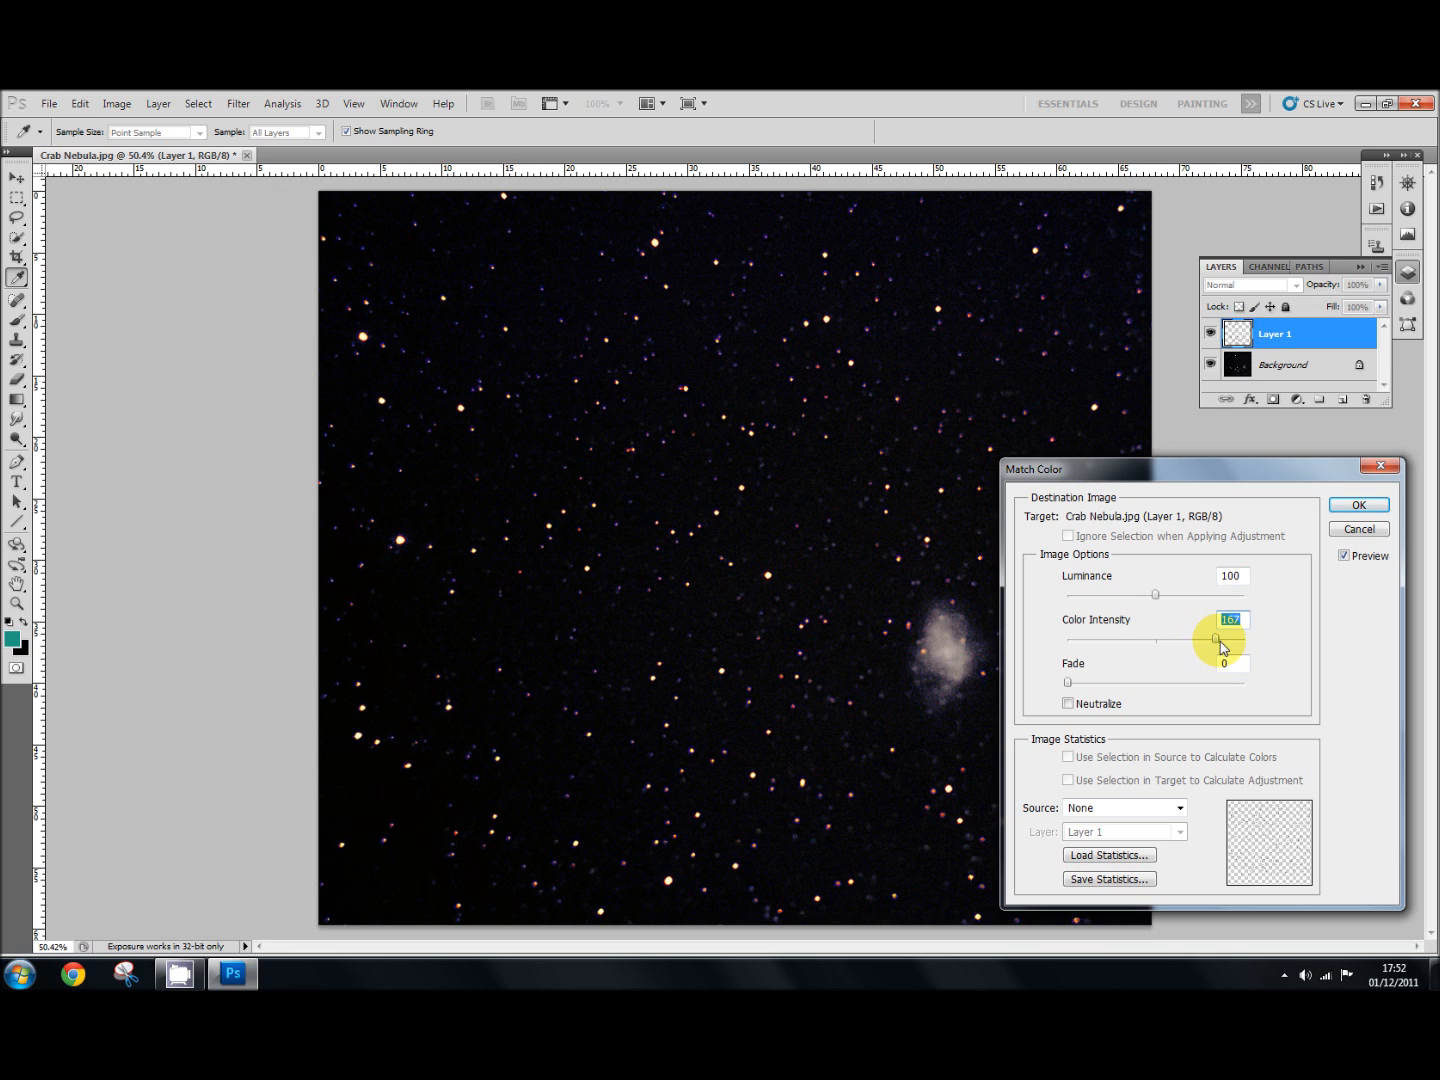
mouse_move(478, 476)
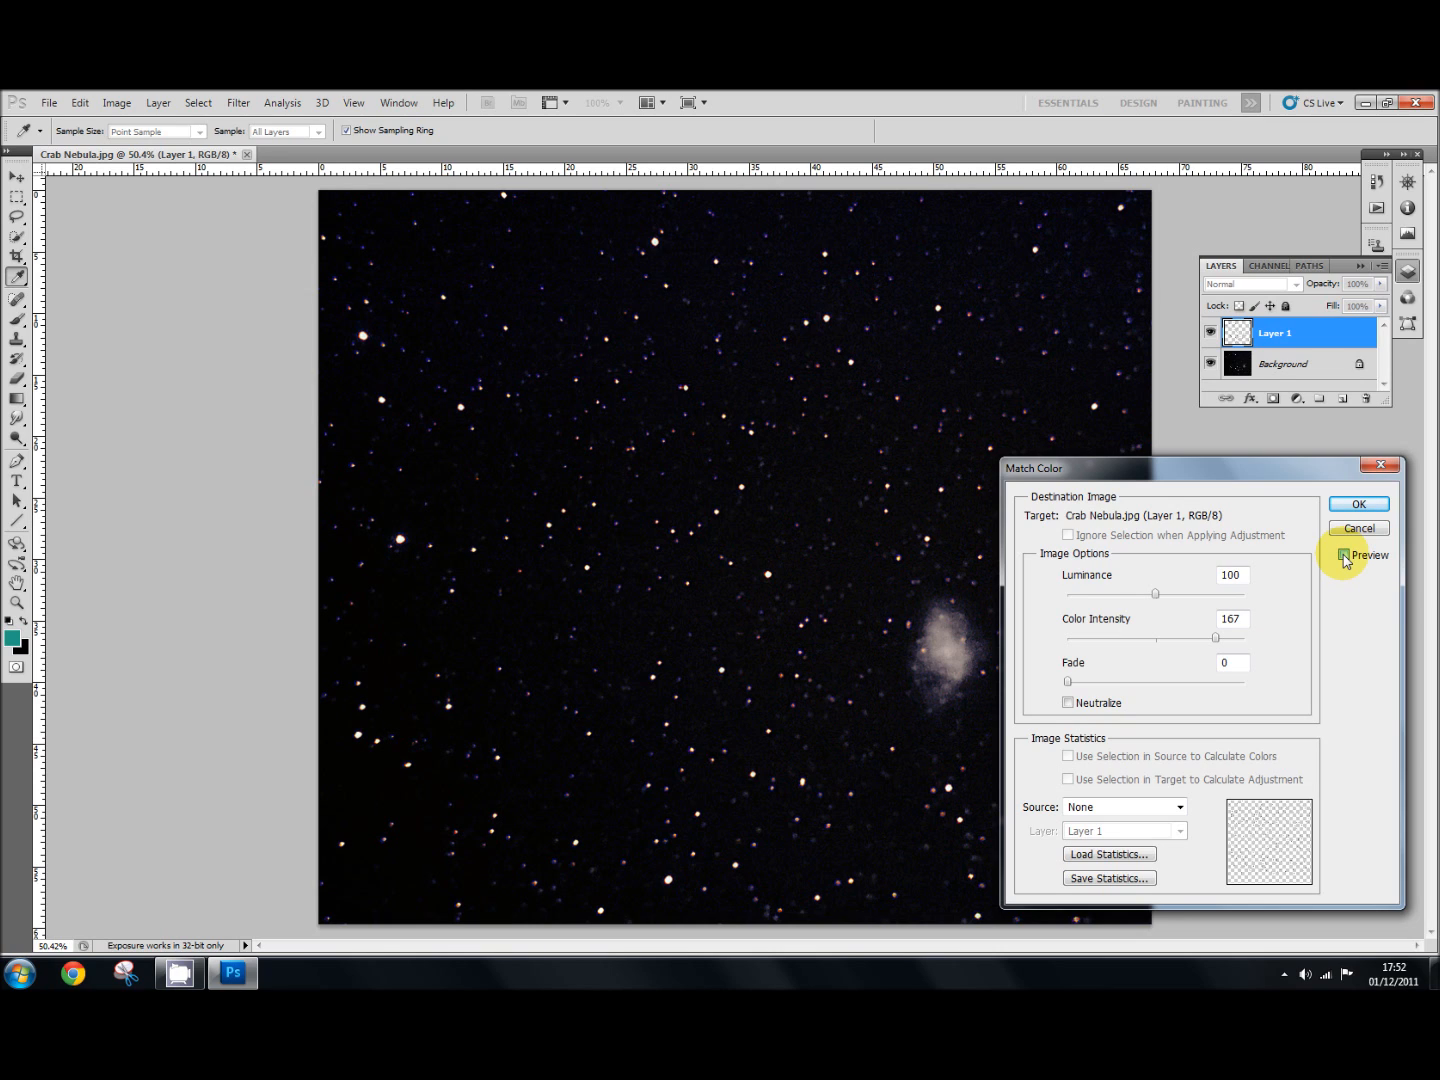
click(1344, 556)
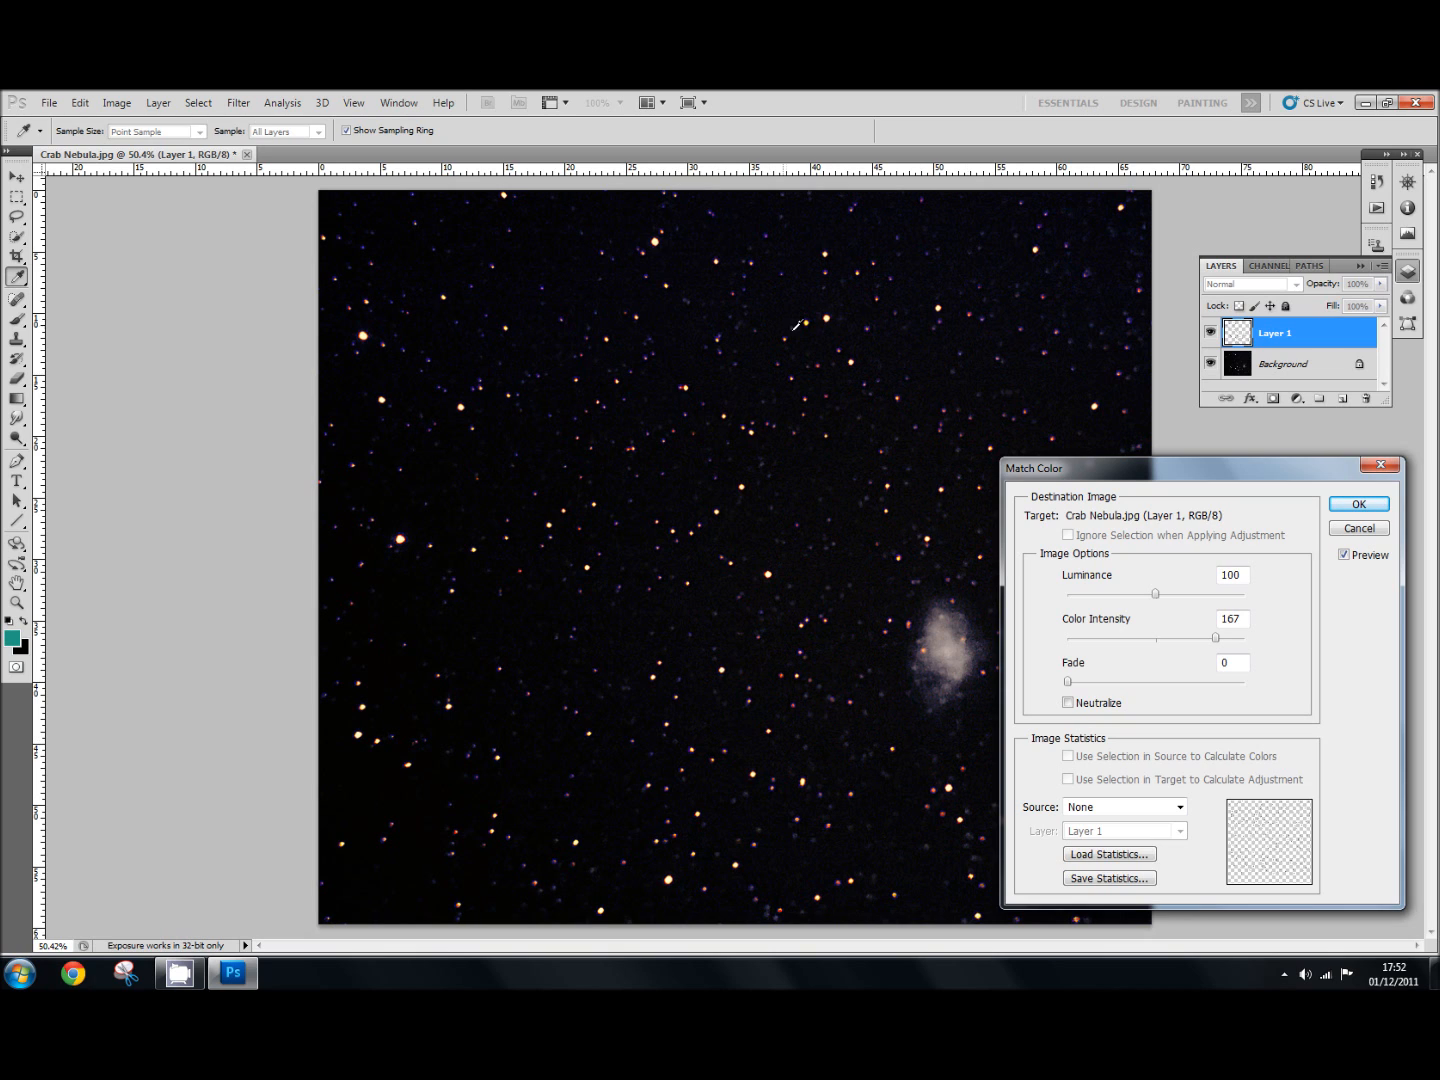
click(1358, 504)
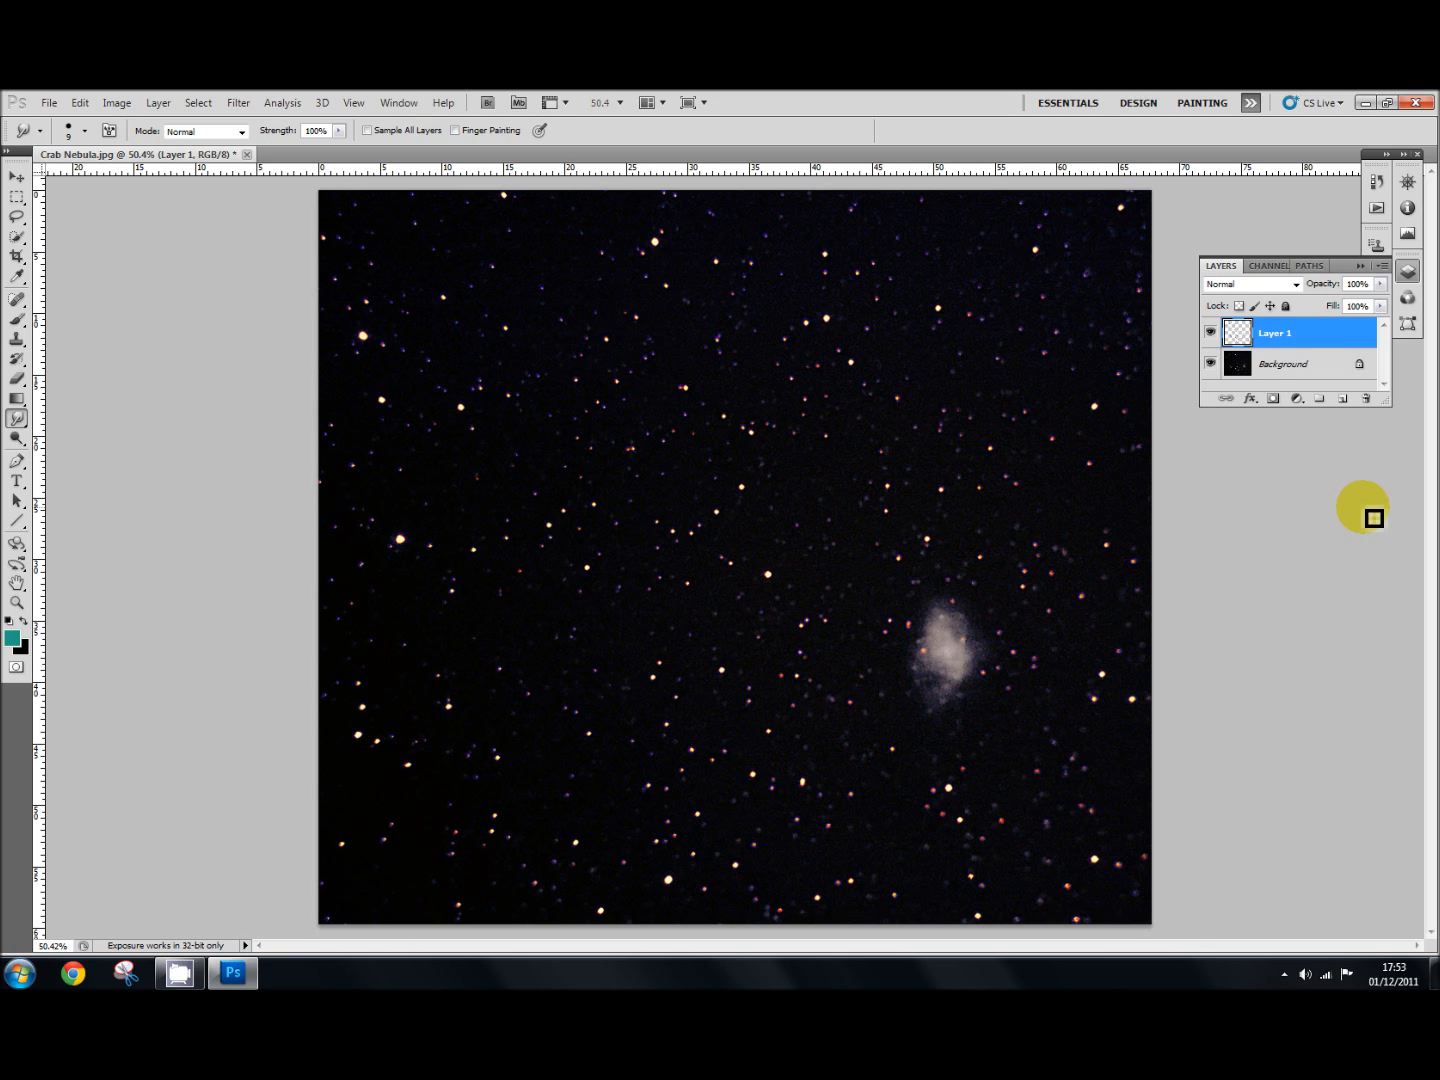
mouse_move(1336, 468)
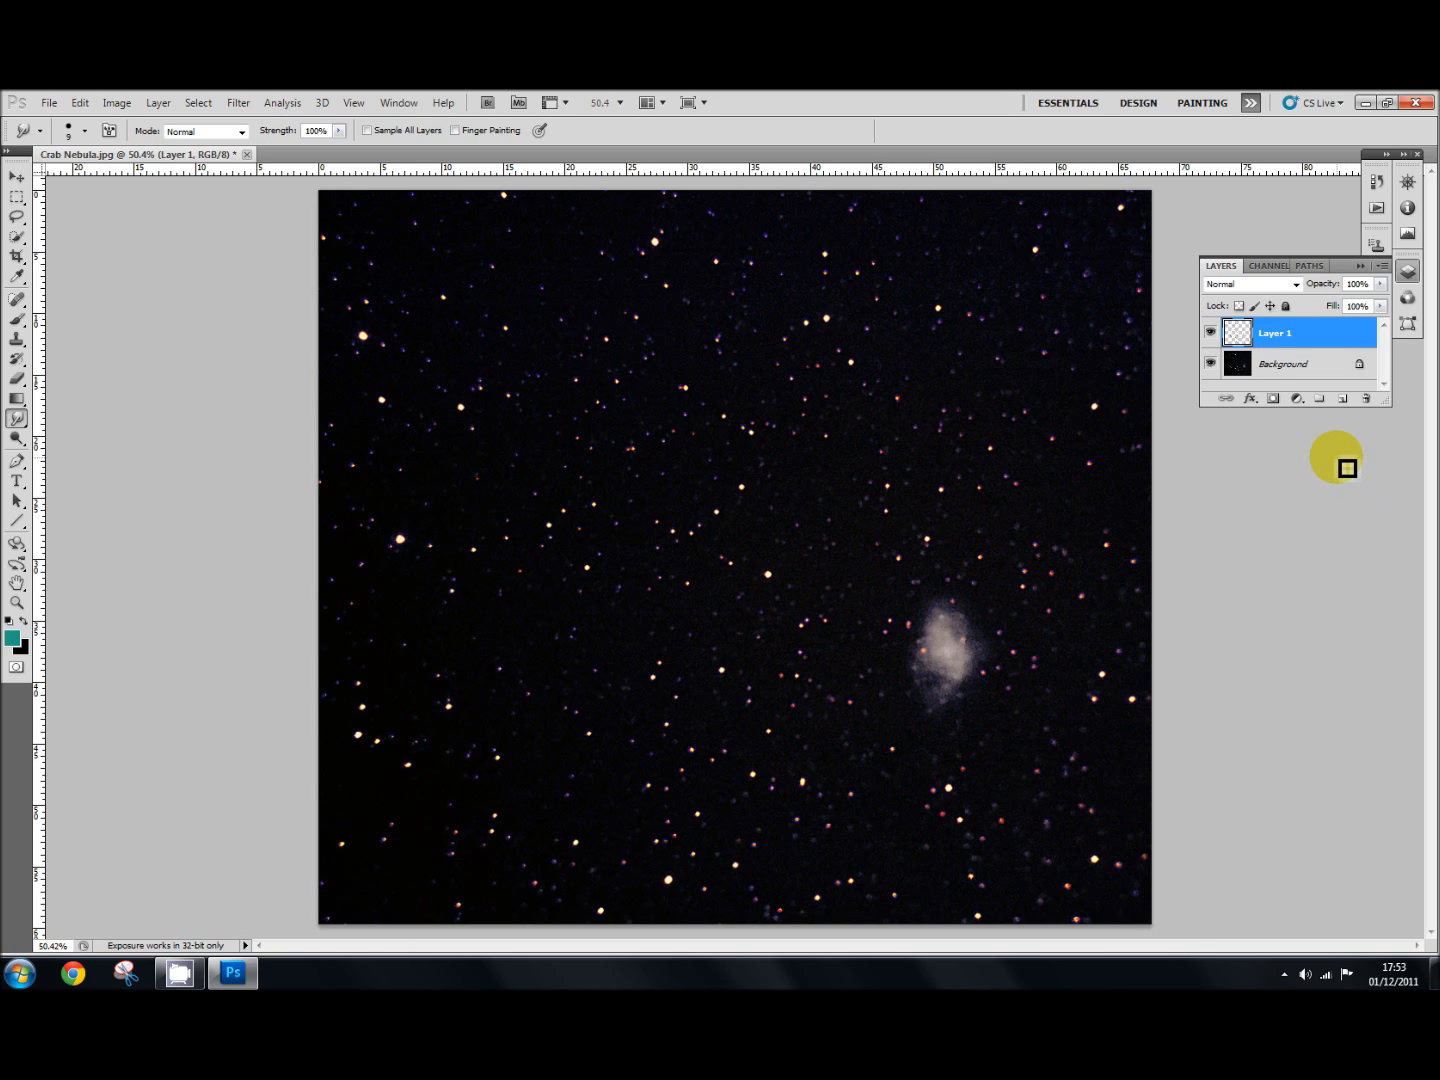
mouse_move(1328, 470)
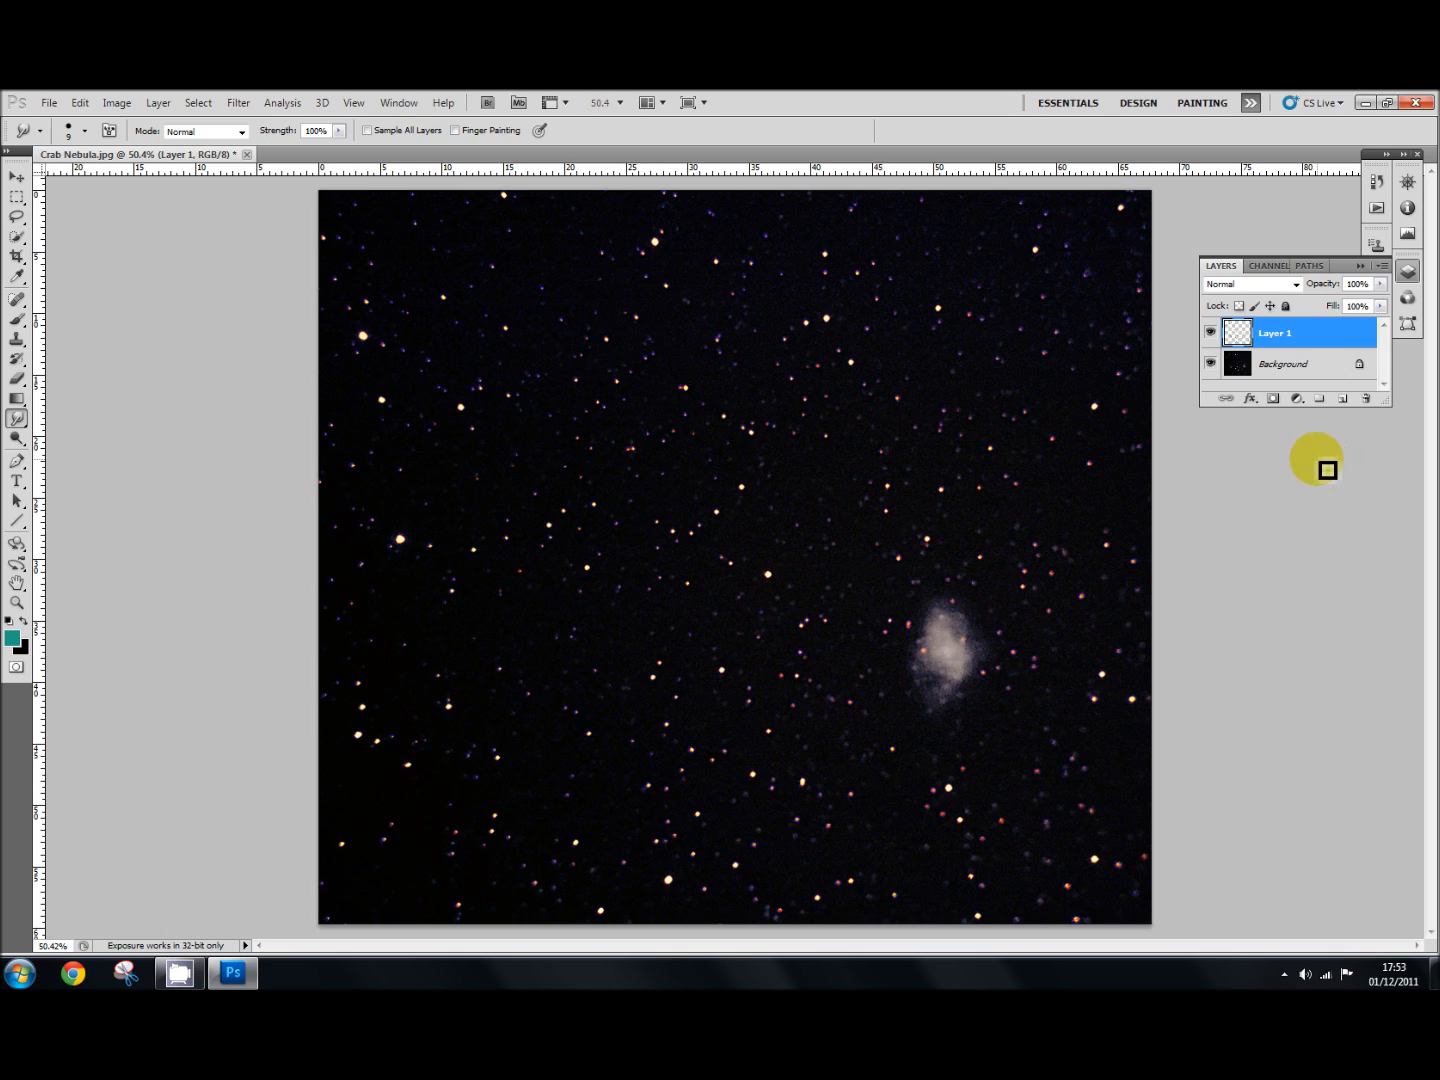
mouse_move(1268, 530)
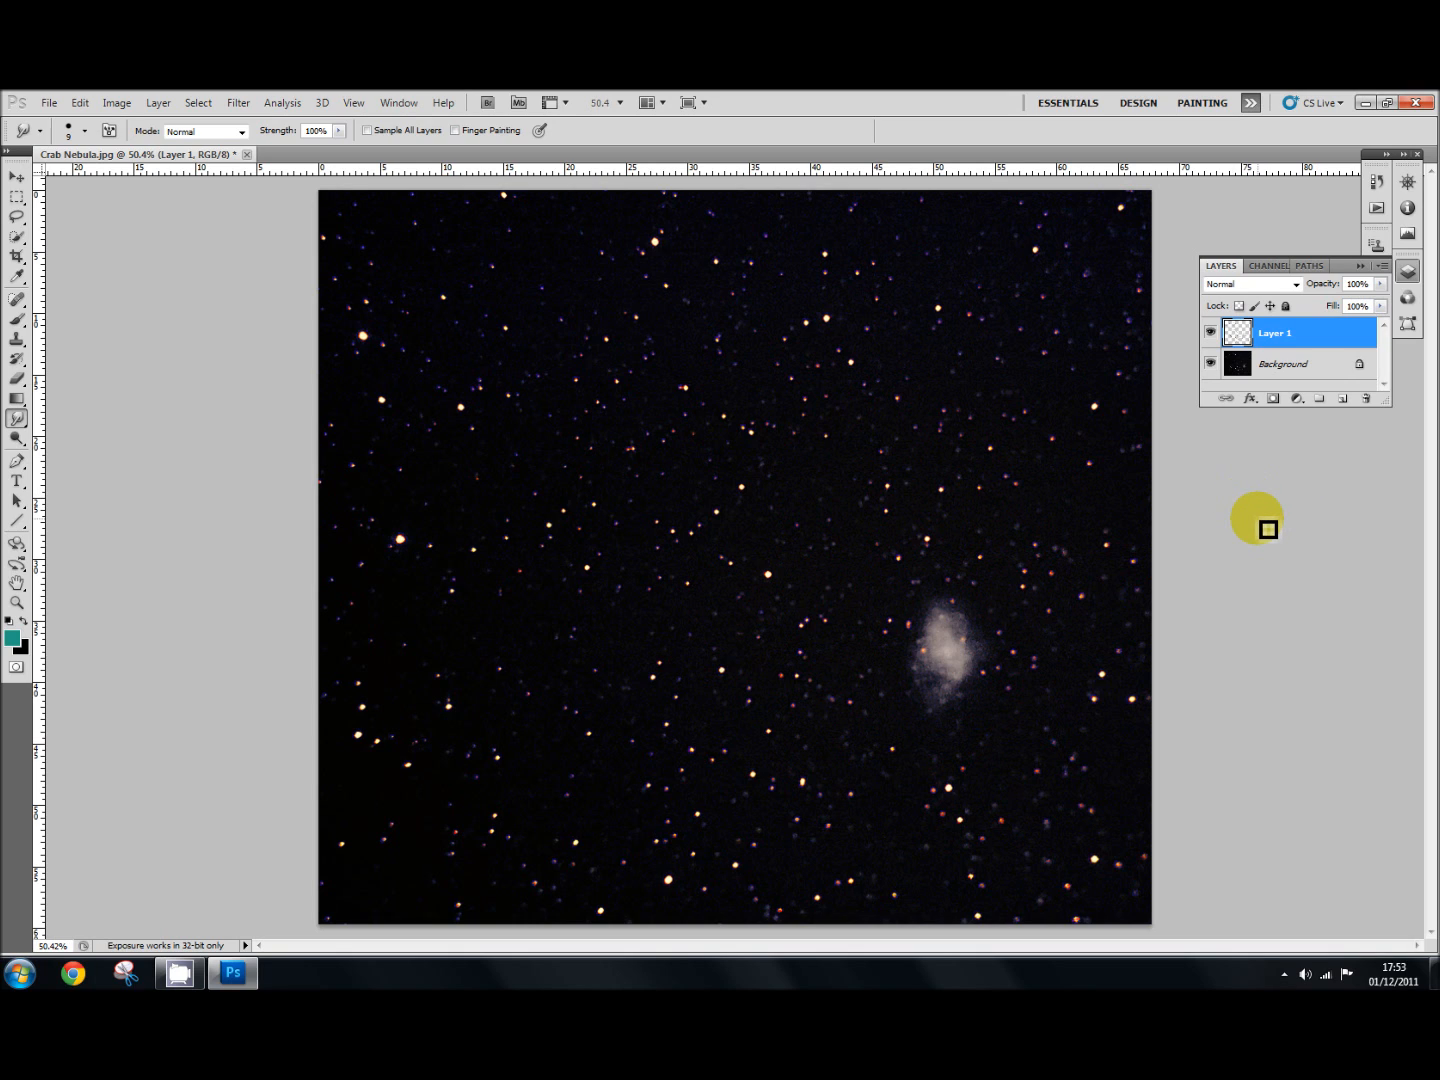
mouse_move(692, 536)
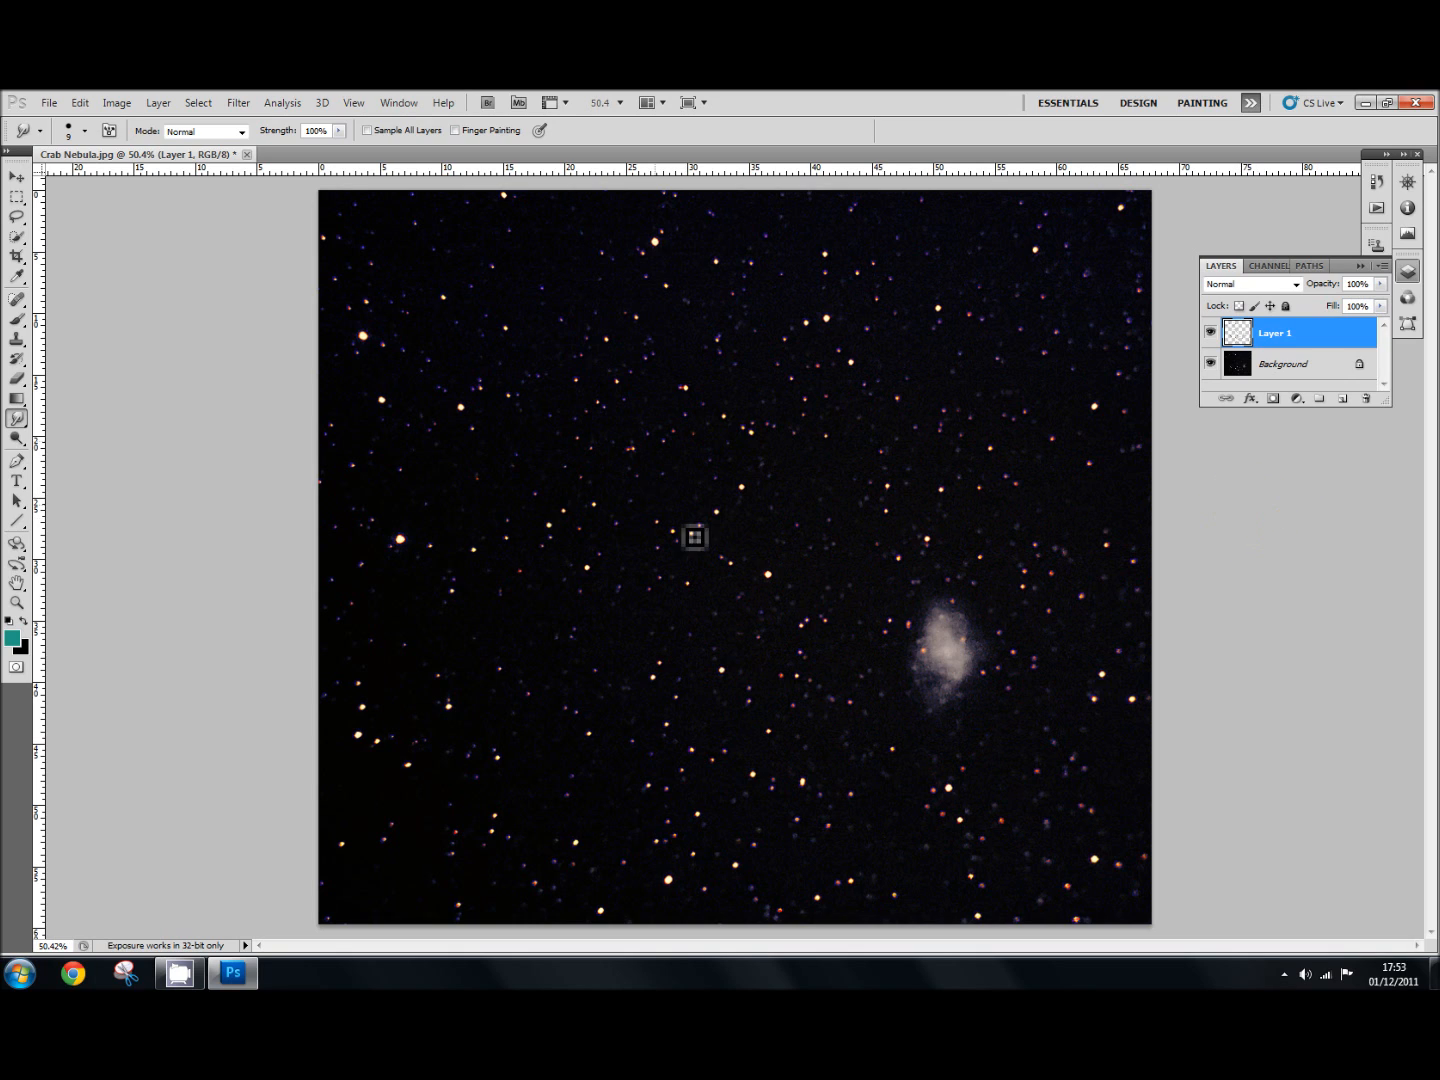
mouse_move(1080, 528)
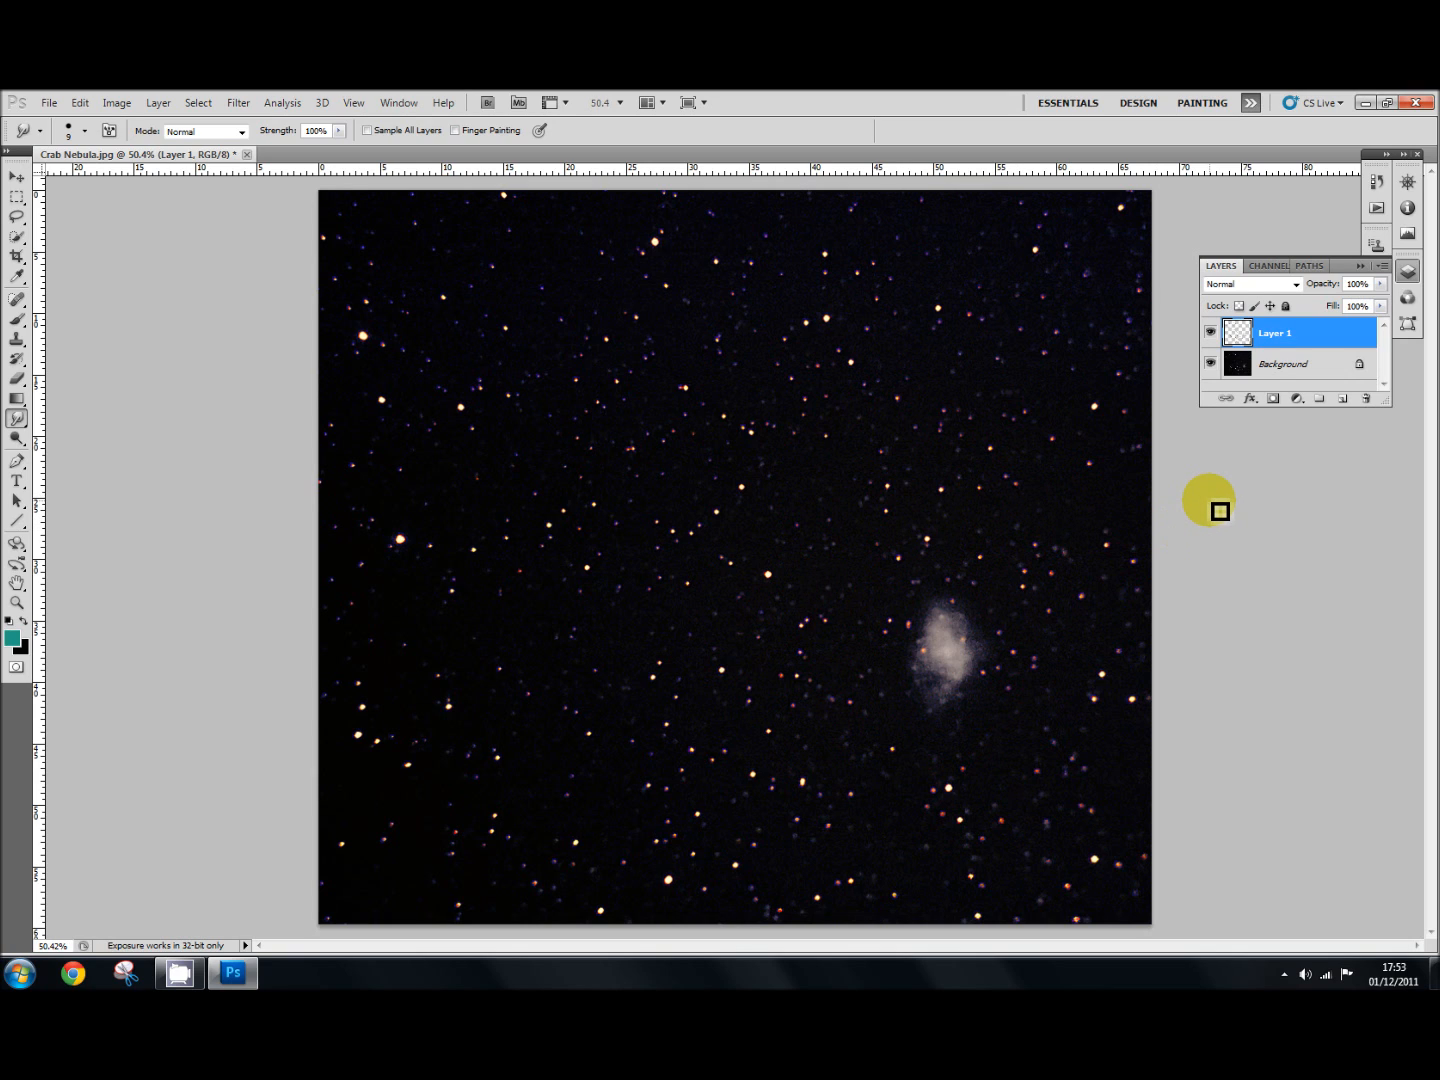
mouse_move(1248, 510)
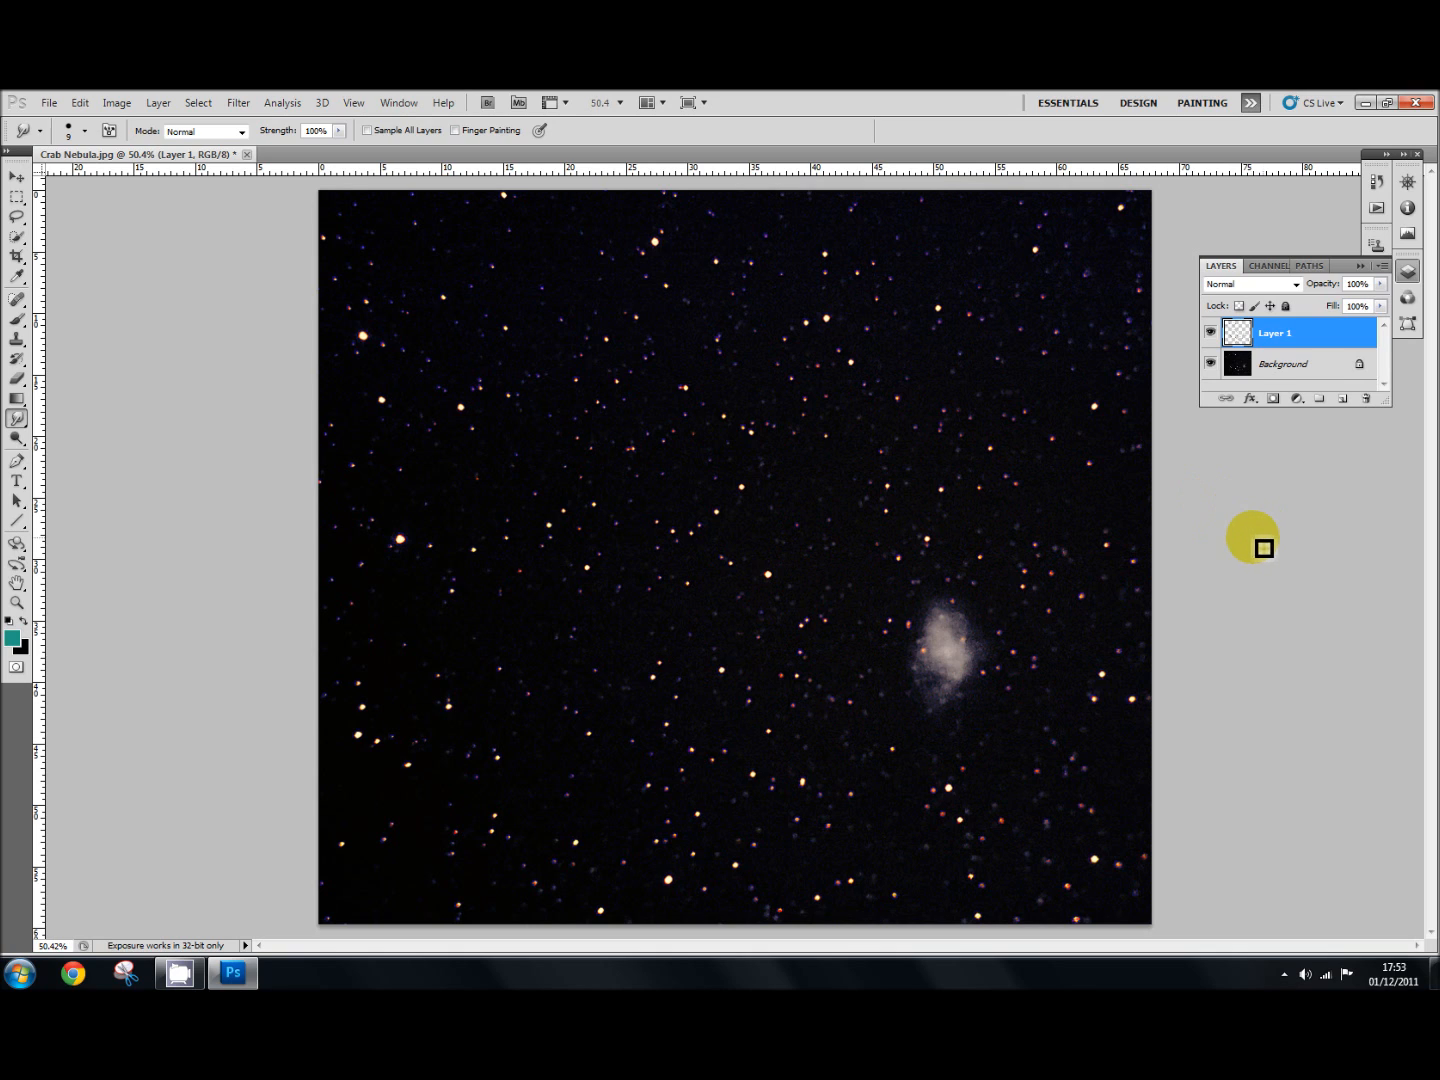
mouse_move(1230, 488)
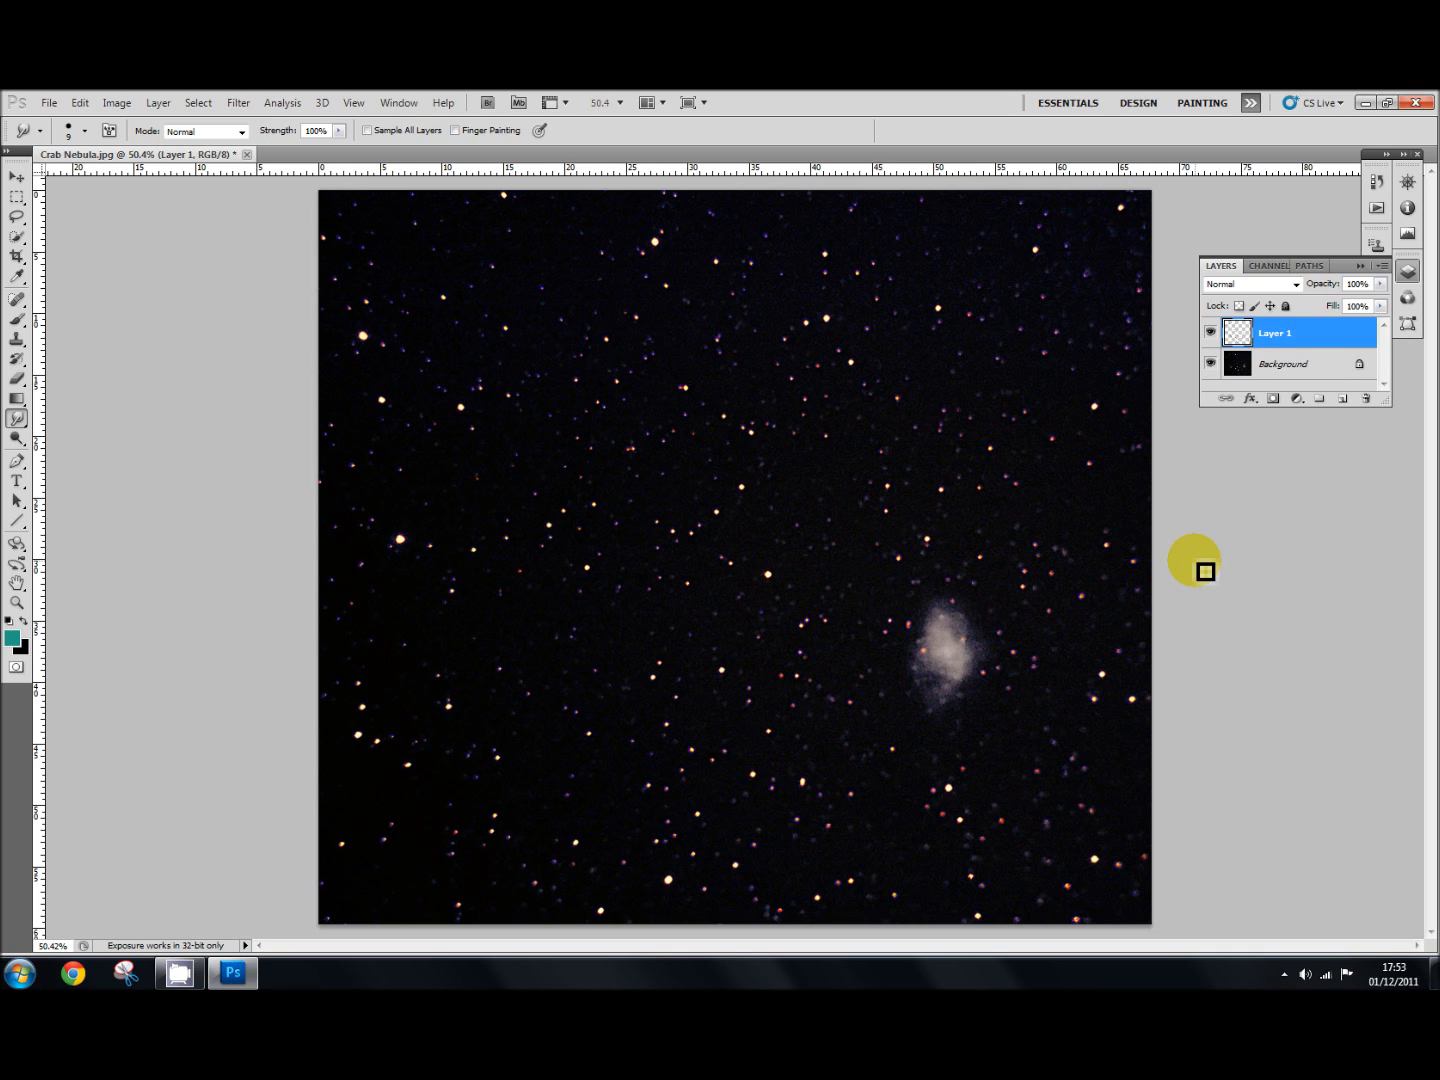
mouse_move(1216, 516)
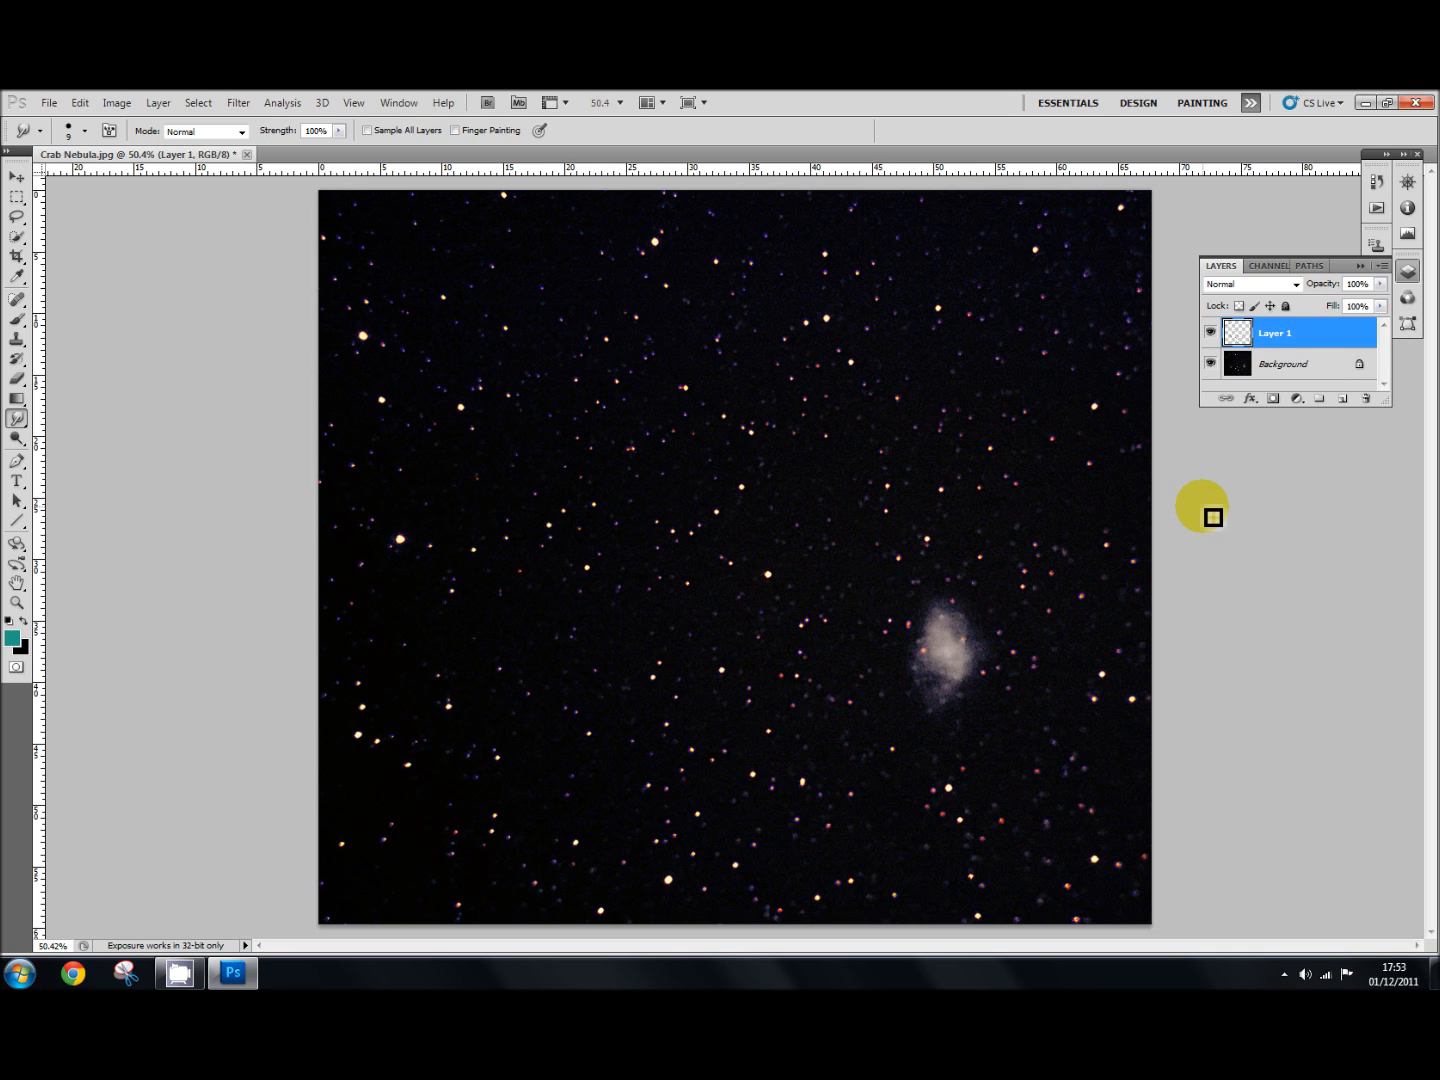